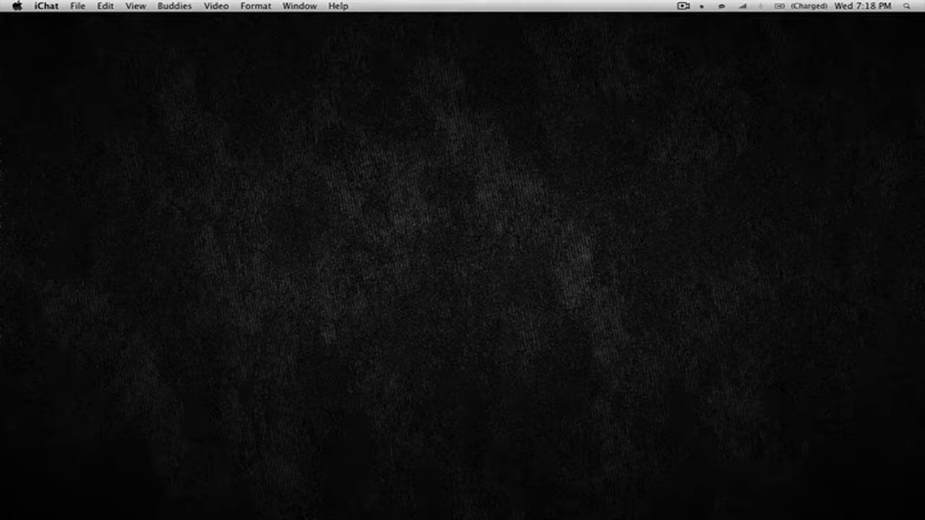
{"action": "mouse_move", "coordinate": [855, 197]}
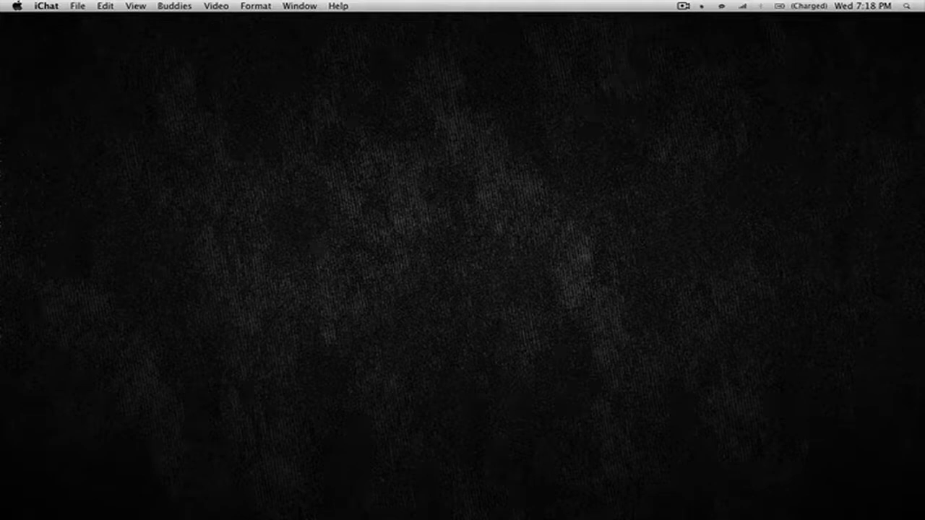
{"action": "mouse_move", "coordinate": [705, 398]}
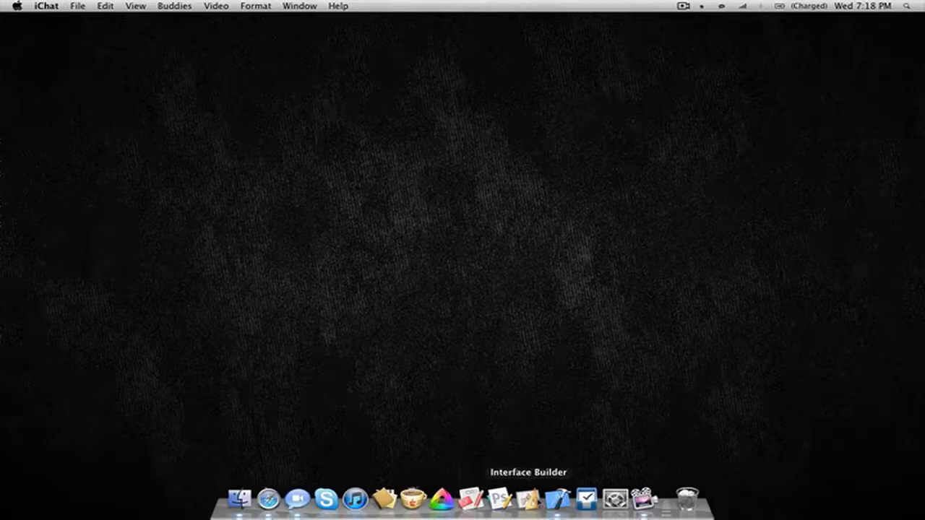
Create a new iPhone View-based Application project named Switch and save it.
{"action": "left_click", "coordinate": [119, 9]}
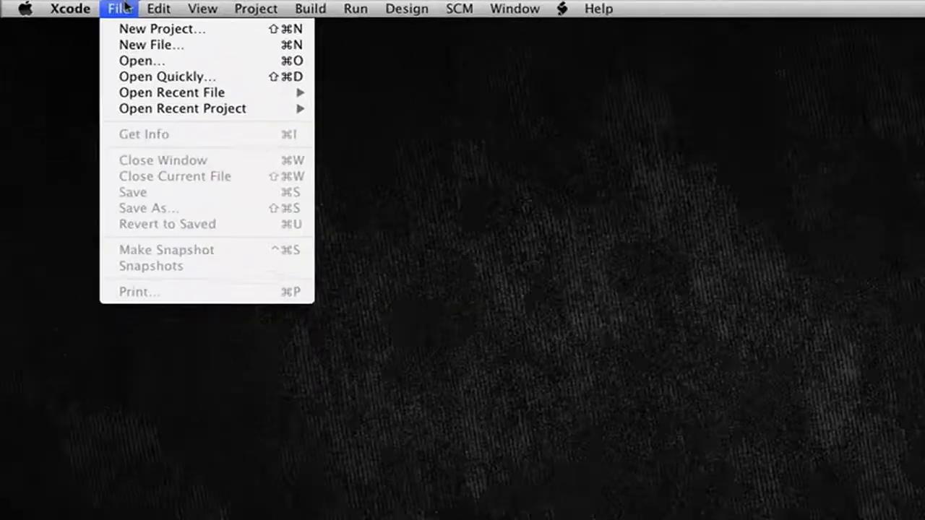
{"action": "left_click", "coordinate": [162, 29]}
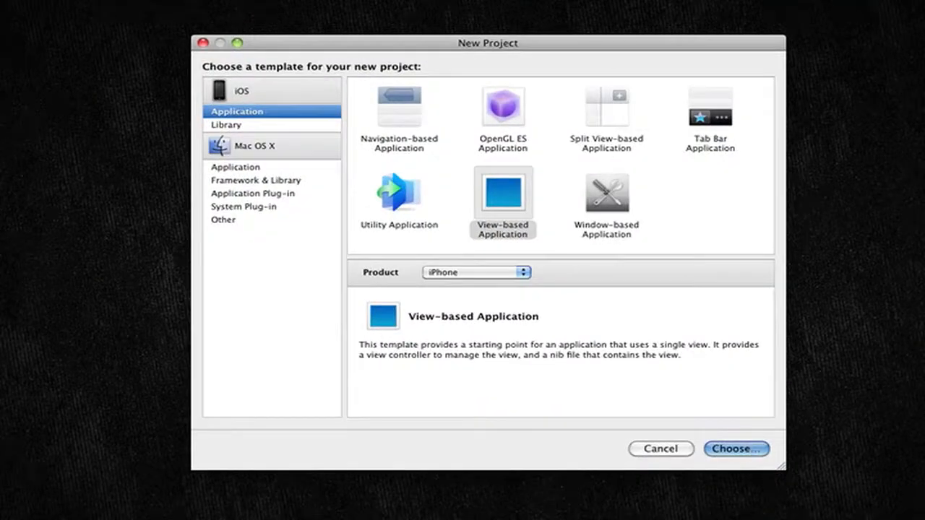
{"action": "left_click", "coordinate": [735, 447]}
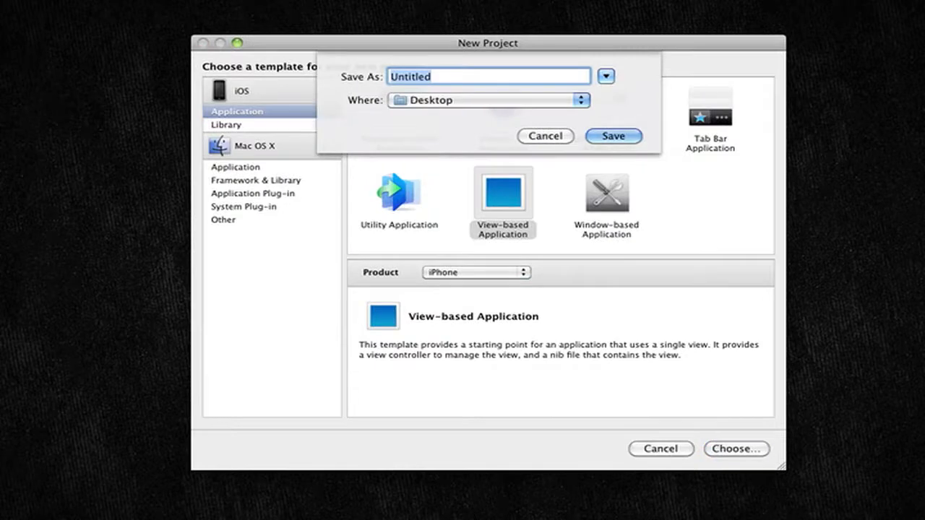
{"action": "left_click", "coordinate": [545, 135]}
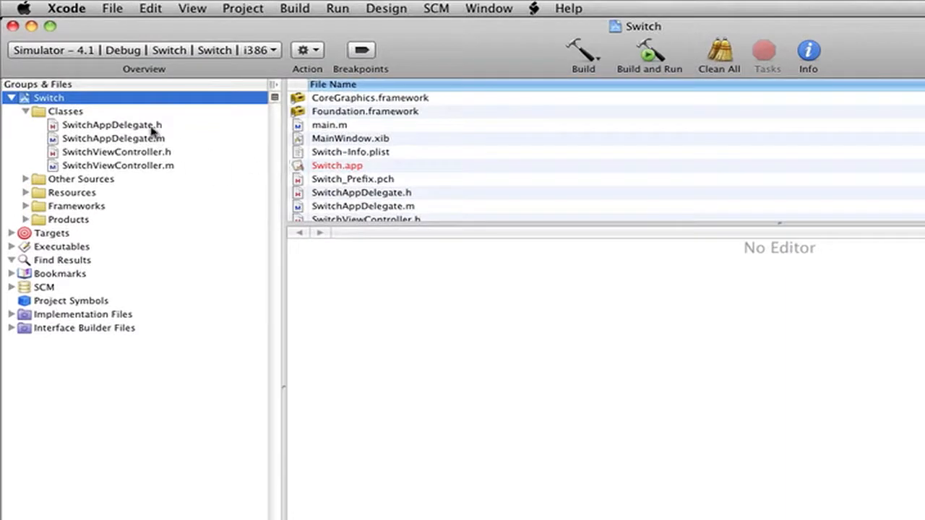
{"action": "mouse_move", "coordinate": [88, 117]}
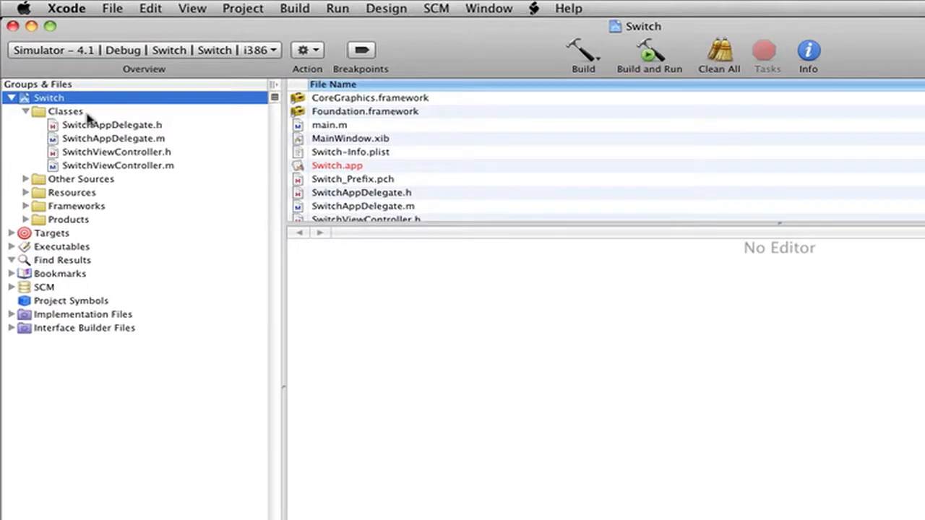
Add a UIViewController subclass SecondView with XIB to the Classes group.
{"action": "right_click", "coordinate": [64, 110]}
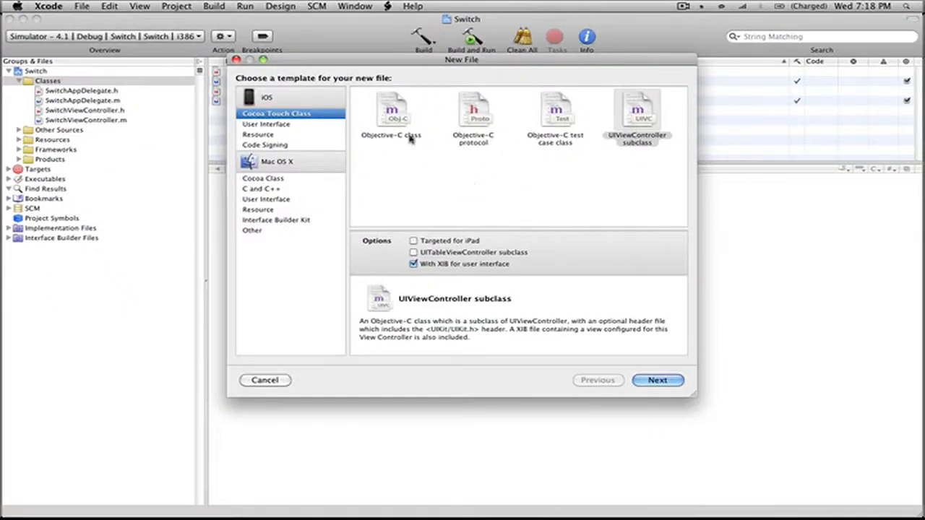
{"action": "mouse_move", "coordinate": [480, 143]}
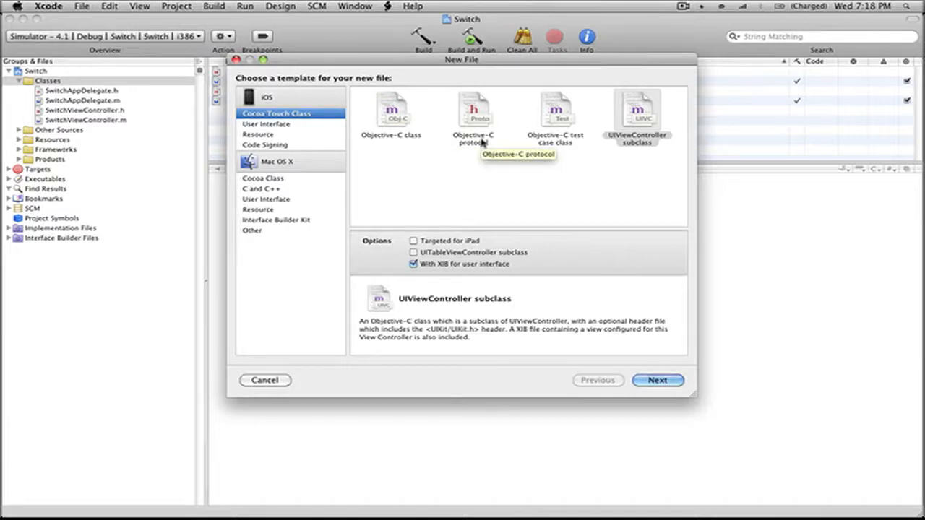
{"action": "mouse_move", "coordinate": [556, 154]}
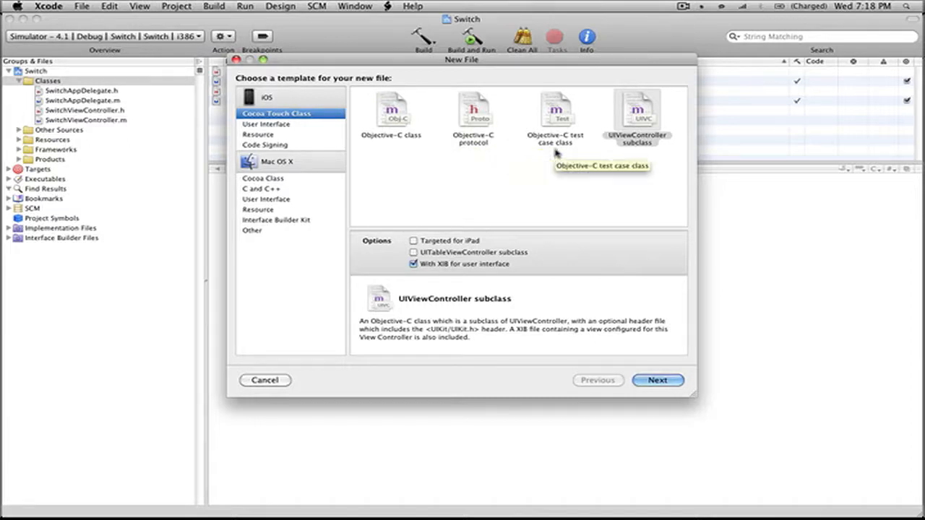
{"action": "mouse_move", "coordinate": [653, 147]}
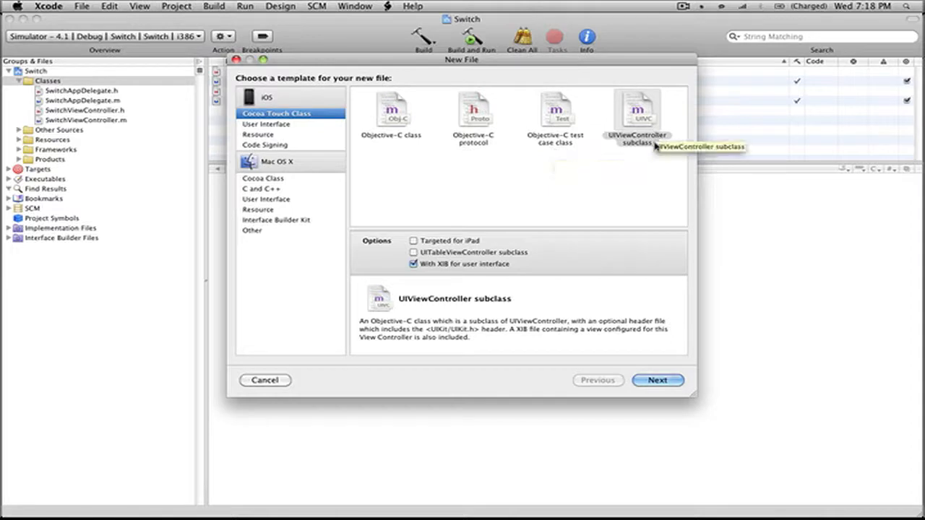
{"action": "left_click", "coordinate": [636, 116]}
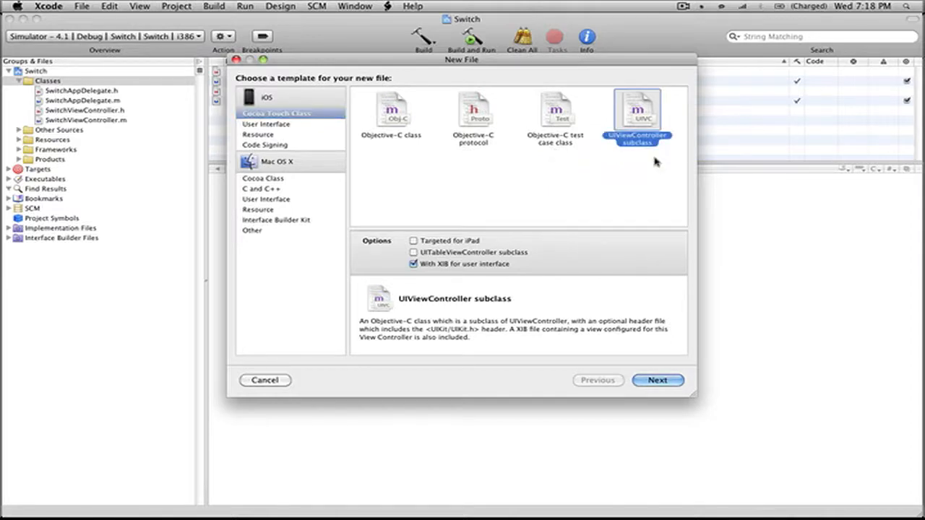
{"action": "mouse_move", "coordinate": [633, 172]}
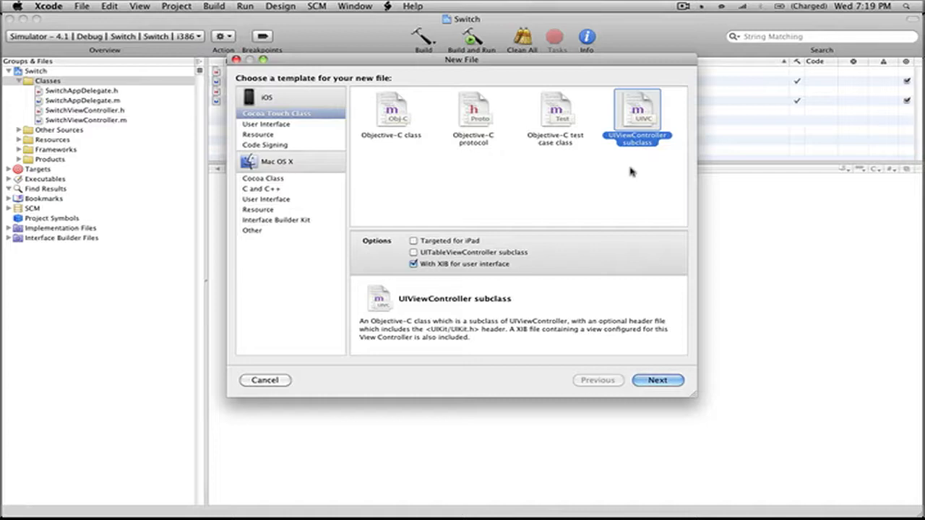
{"action": "mouse_move", "coordinate": [109, 121]}
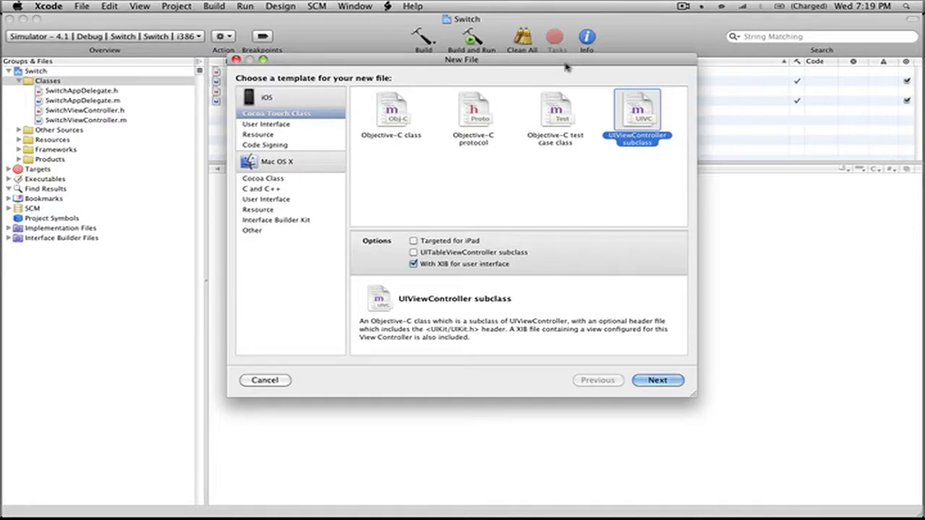
{"action": "mouse_move", "coordinate": [414, 69]}
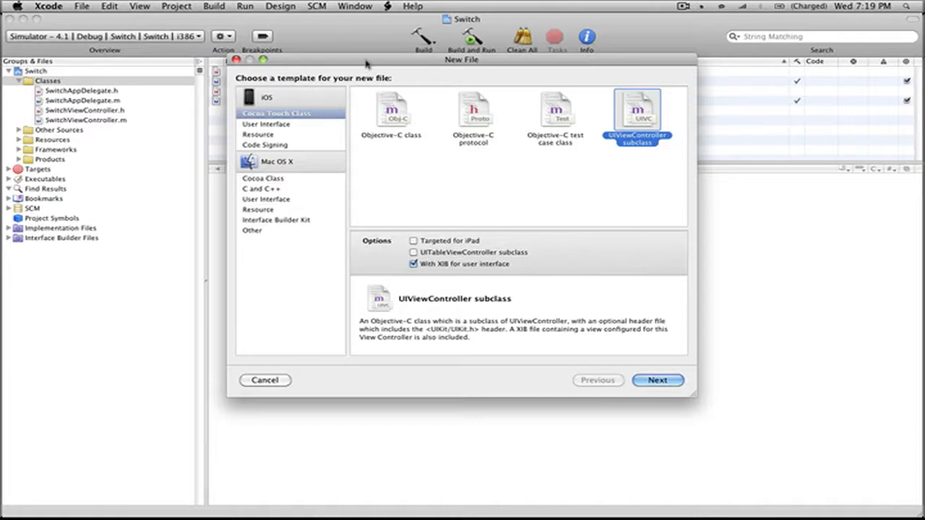
{"action": "left_click", "coordinate": [266, 380]}
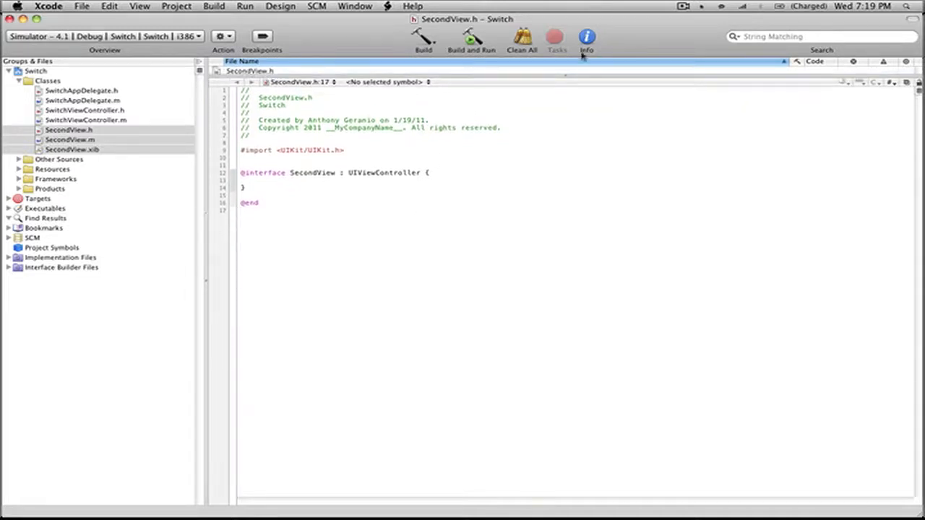
Declare - (IBAction)switchViews; in SwitchViewController.h after the interface braces.
{"action": "left_click", "coordinate": [86, 120]}
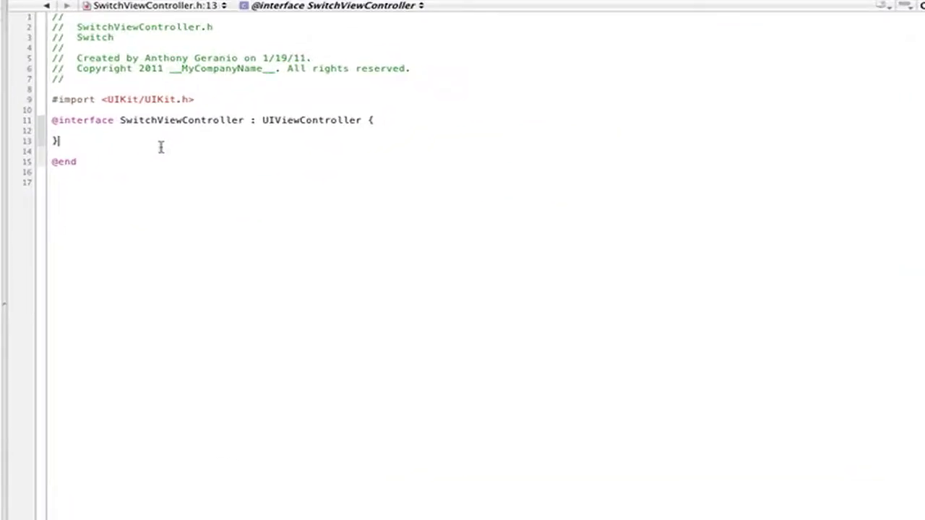
{"action": "key", "text": "Return"}
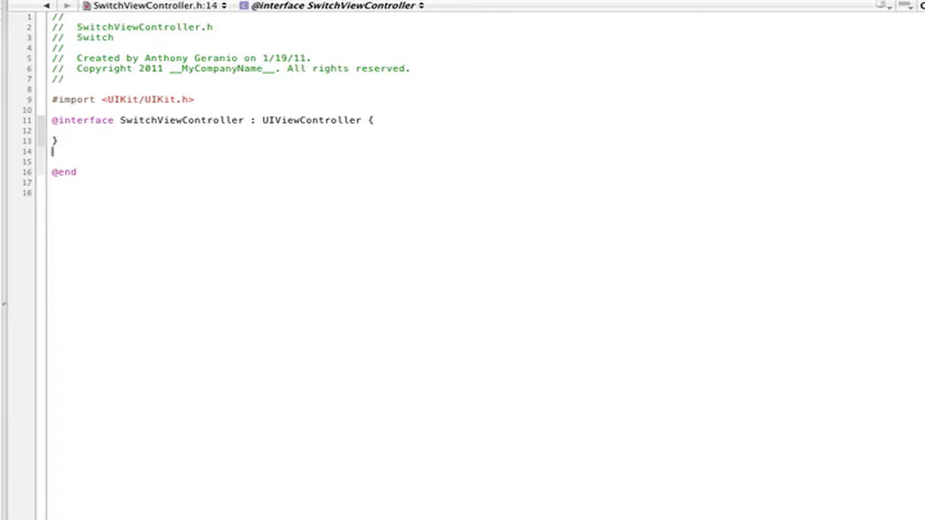
{"action": "type", "text": "- (IBAction)"}
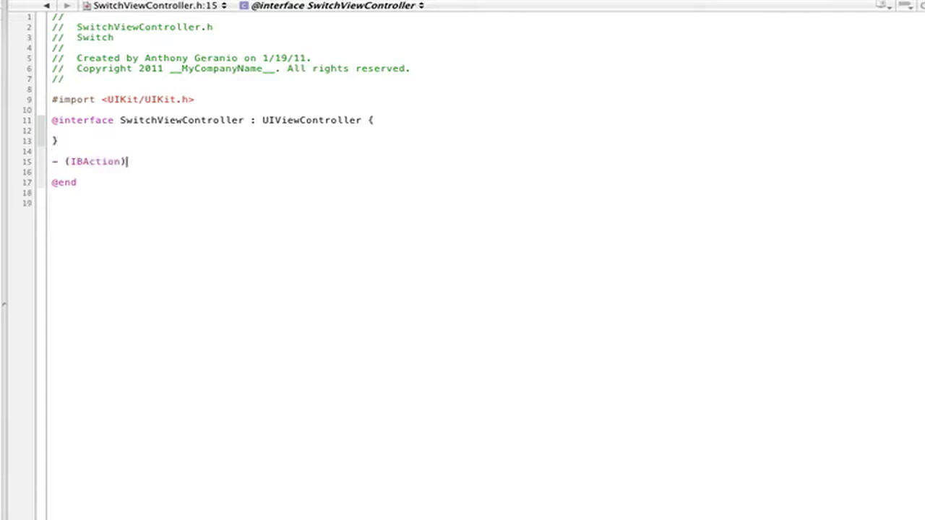
{"action": "type", "text": "switch;"}
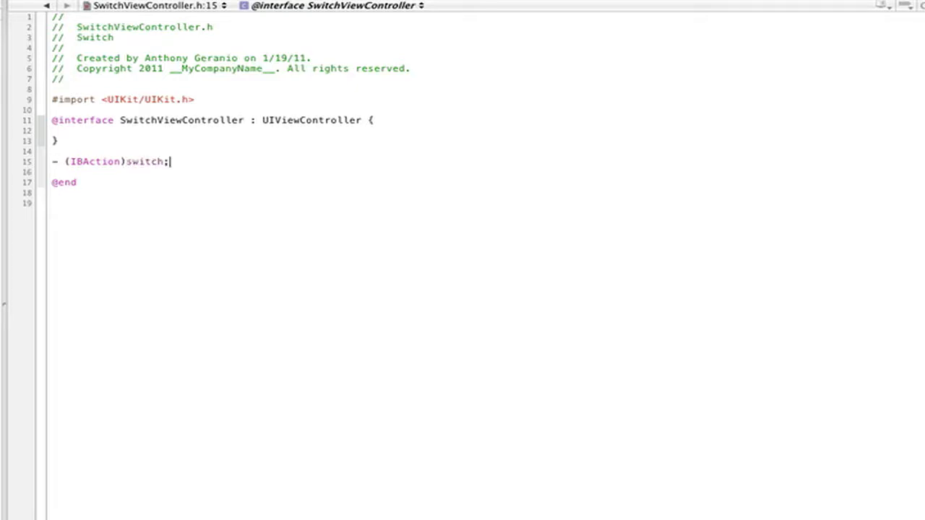
{"action": "type", "text": "Vi"}
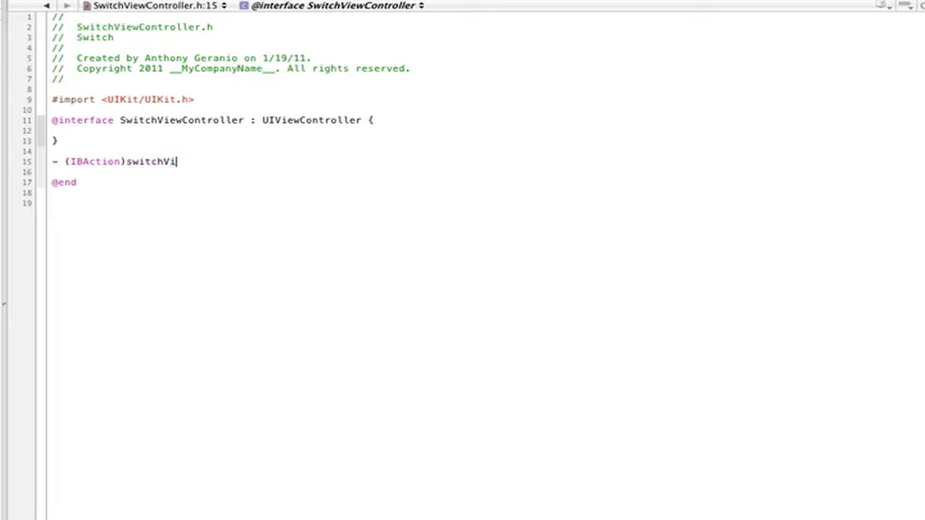
{"action": "type", "text": "ews;"}
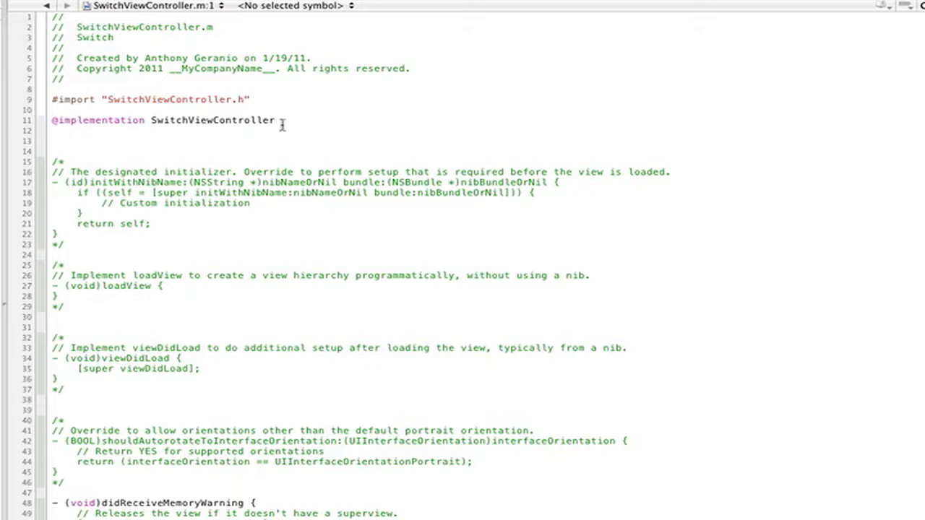
{"action": "mouse_move", "coordinate": [282, 120]}
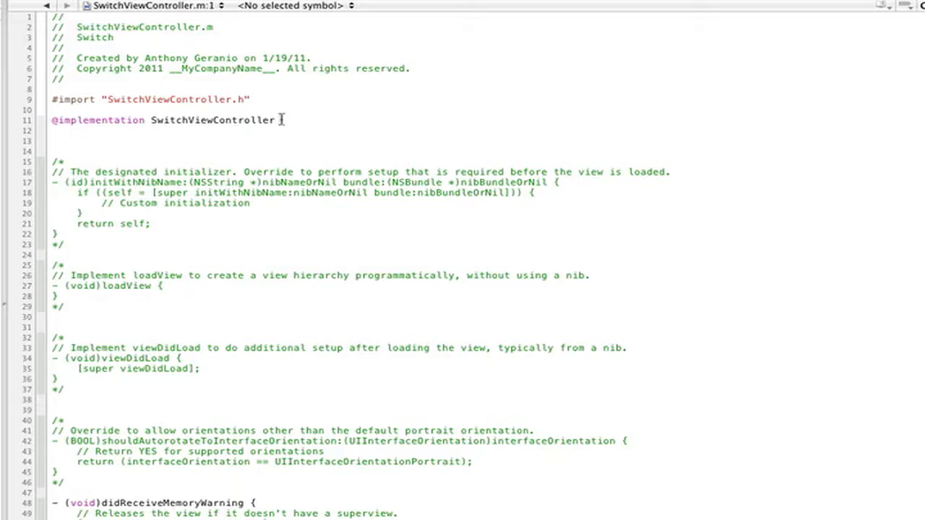
{"action": "mouse_move", "coordinate": [277, 115]}
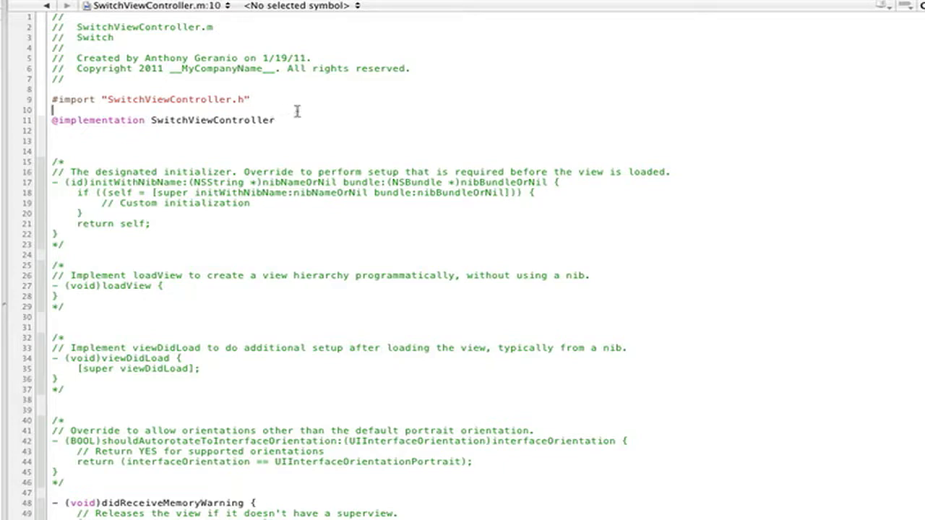
{"action": "mouse_move", "coordinate": [296, 112]}
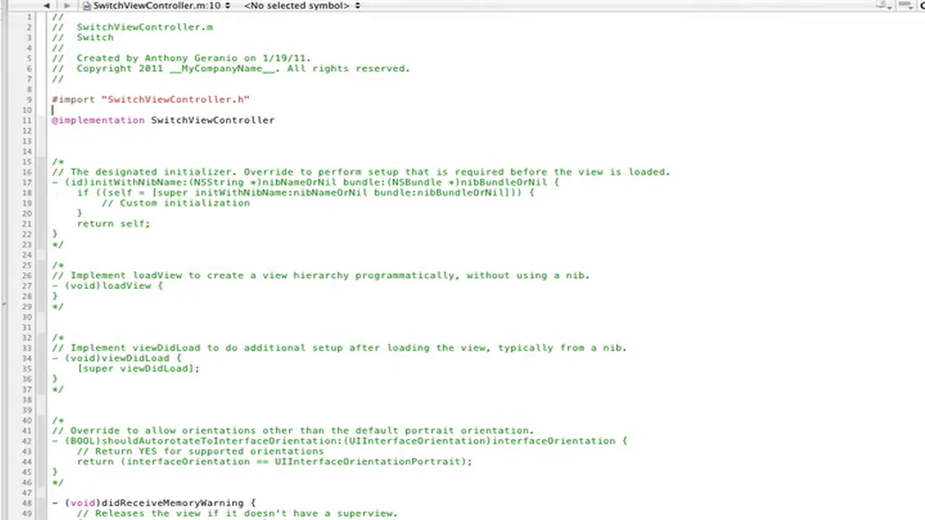
{"action": "type", "text": "#import \"SecondView.h"}
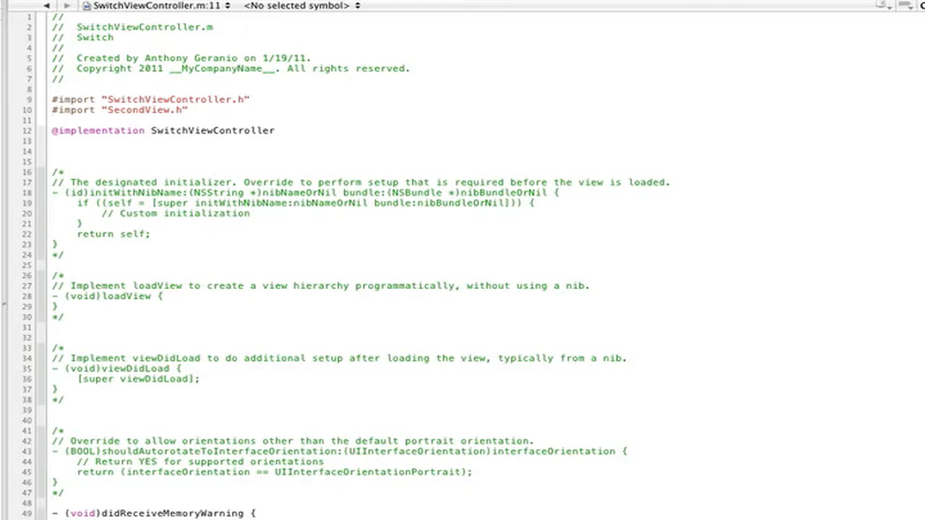
{"action": "left_click", "coordinate": [76, 156]}
{"action": "type", "text": "- (IBAction"}
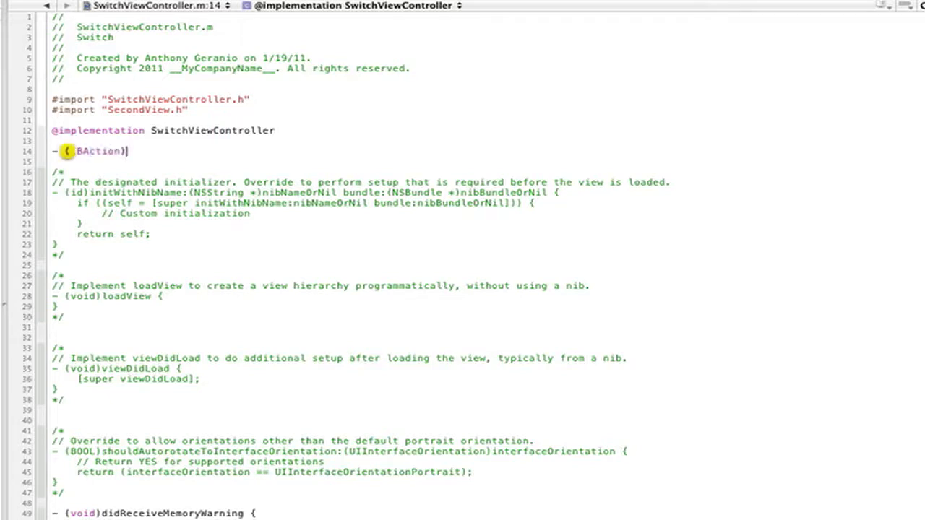
Write switchViews allocating a SecondView with nil nib name and nil bundle.
{"action": "type", "text": "switchViews"}
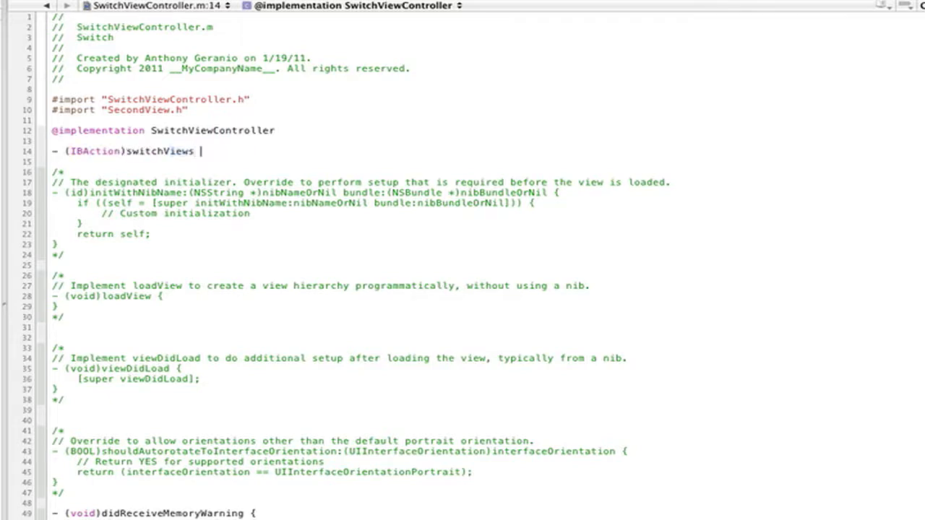
{"action": "type", "text": "{"}
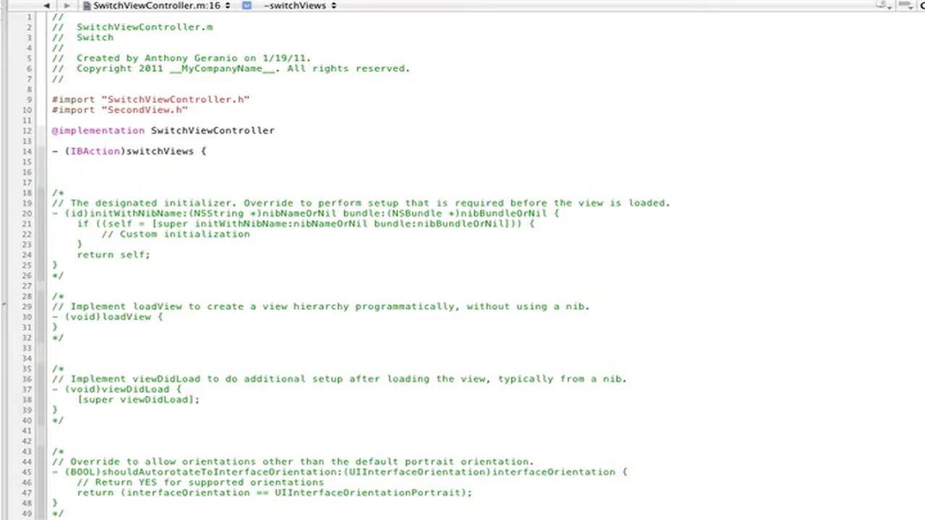
{"action": "type", "text": "S"}
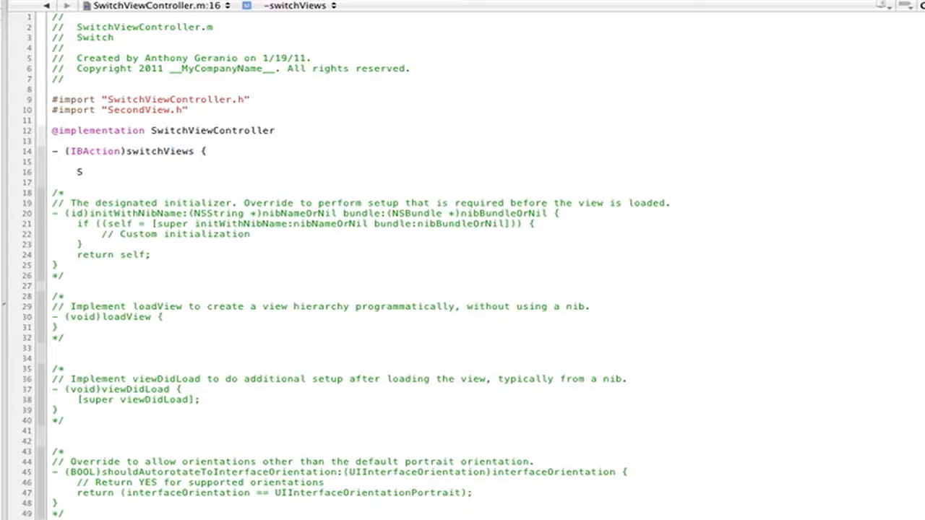
{"action": "type", "text": "econdView *"}
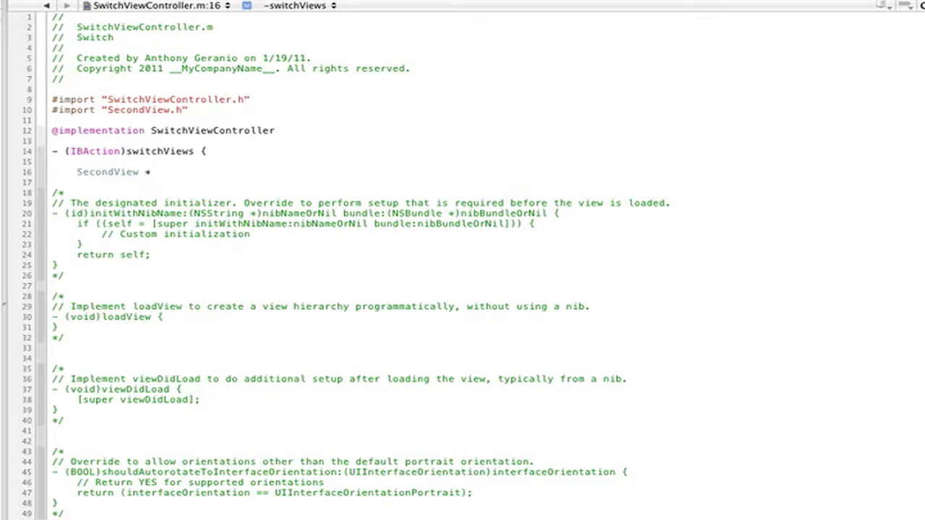
{"action": "type", "text": "second = [[Second"}
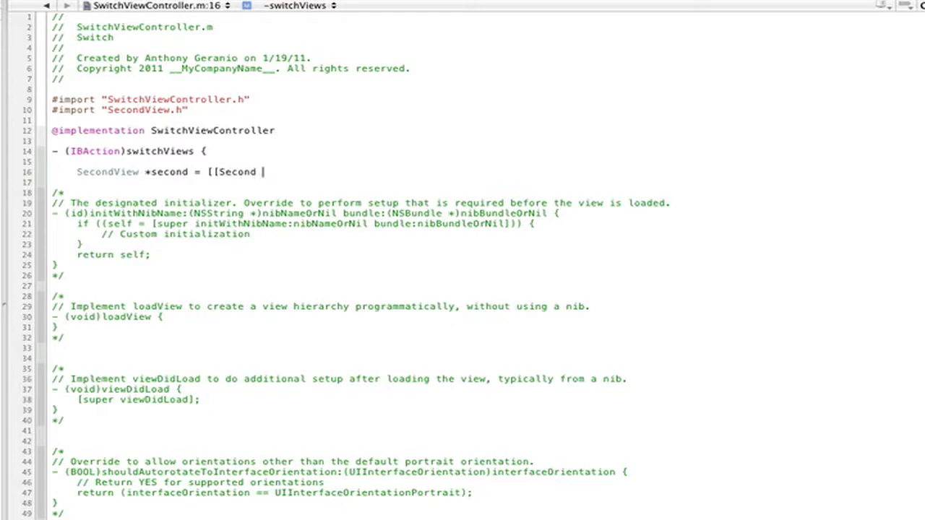
{"action": "key", "text": "Backspace"}
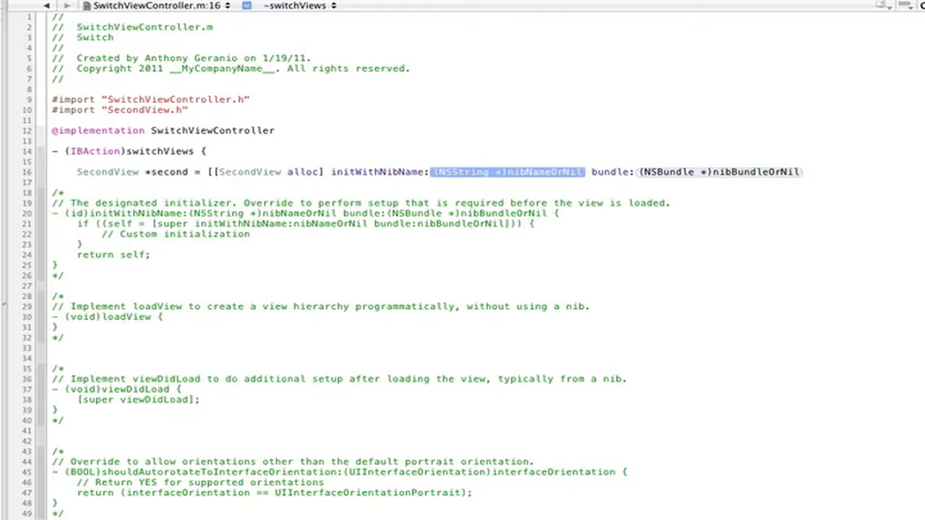
{"action": "type", "text": "nil"}
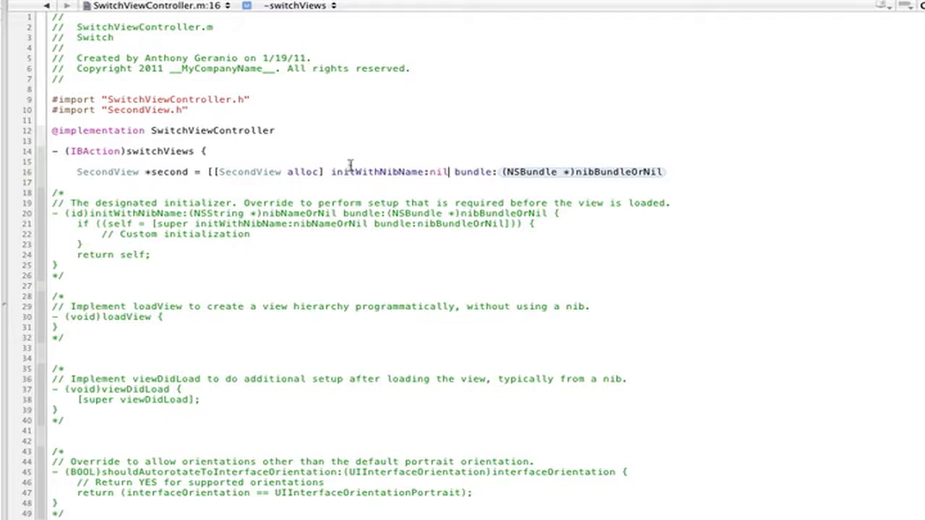
{"action": "mouse_move", "coordinate": [556, 176]}
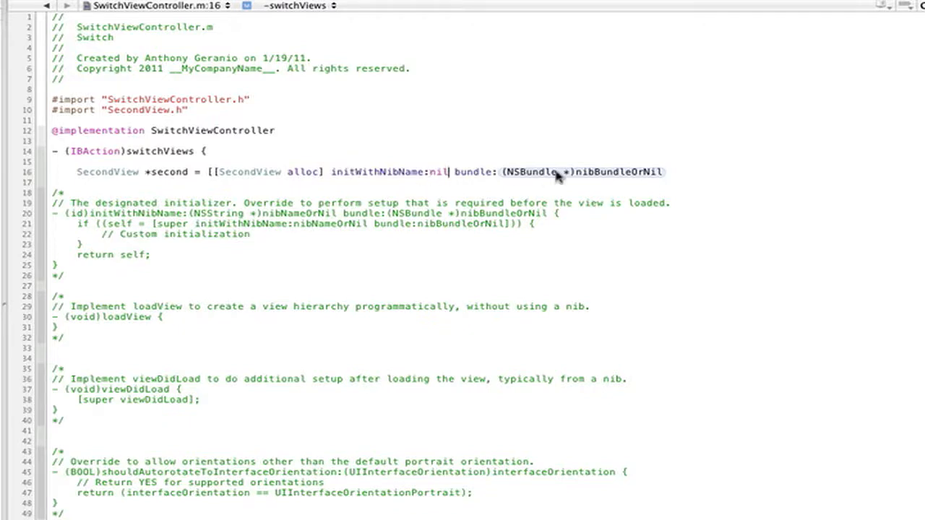
{"action": "double_click", "coordinate": [581, 172]}
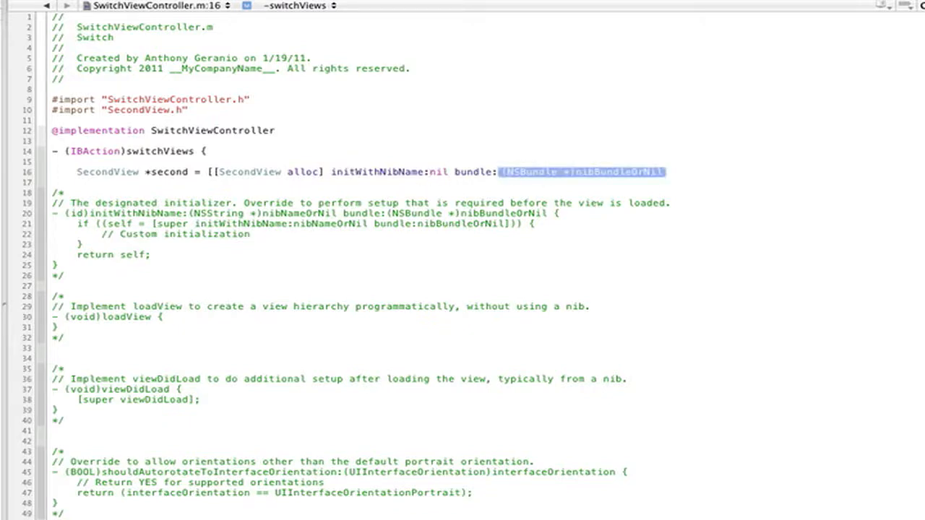
{"action": "type", "text": "nil];"}
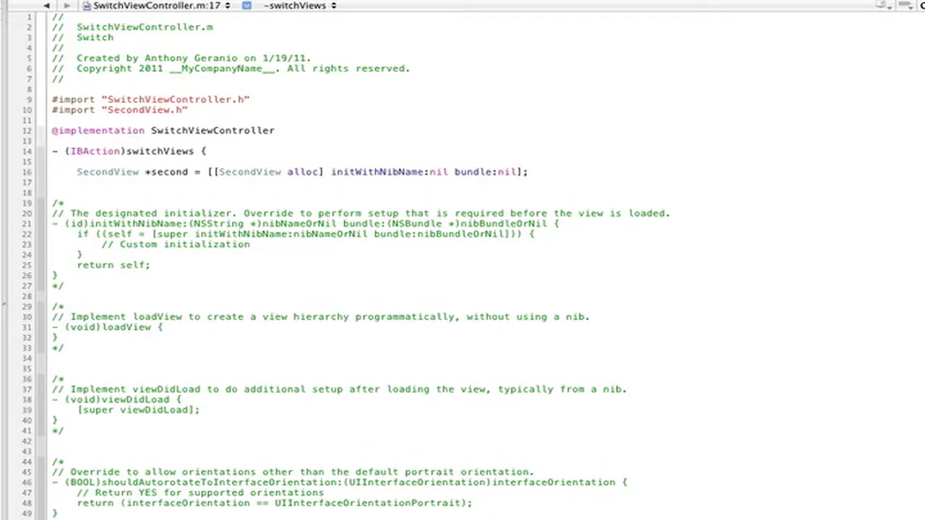
Present second modally with animated:YES on self, then [second release].
{"action": "type", "text": "[s"}
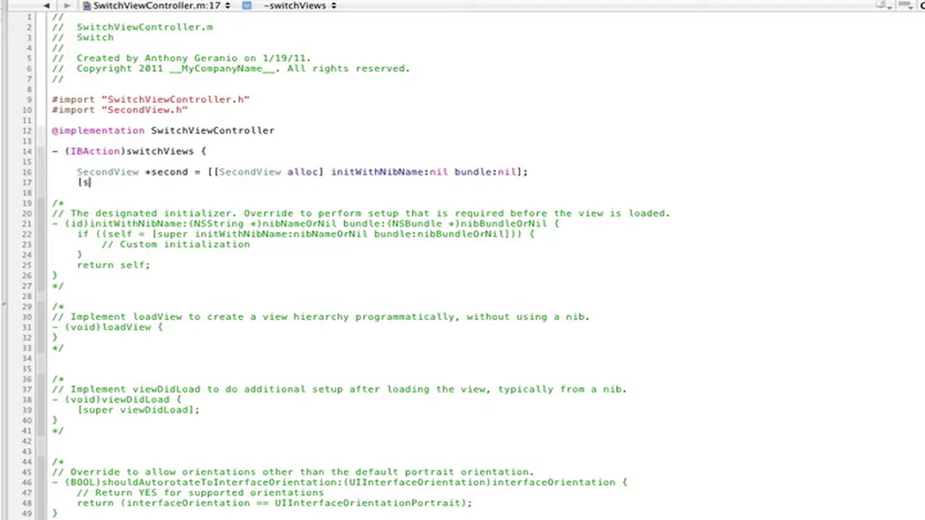
{"action": "type", "text": "[self presentModalViewController:(UIViewController *)modalViewController animated:(BOOL)animated"}
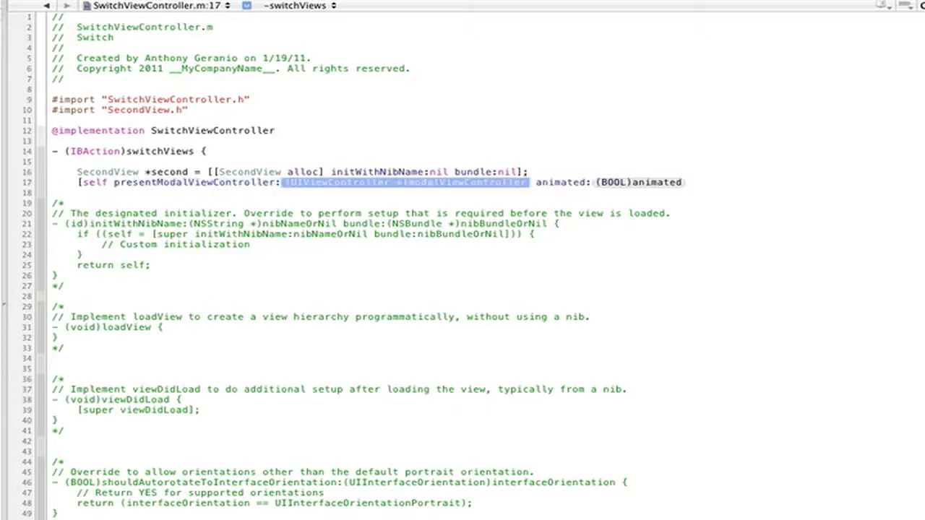
{"action": "type", "text": "second"}
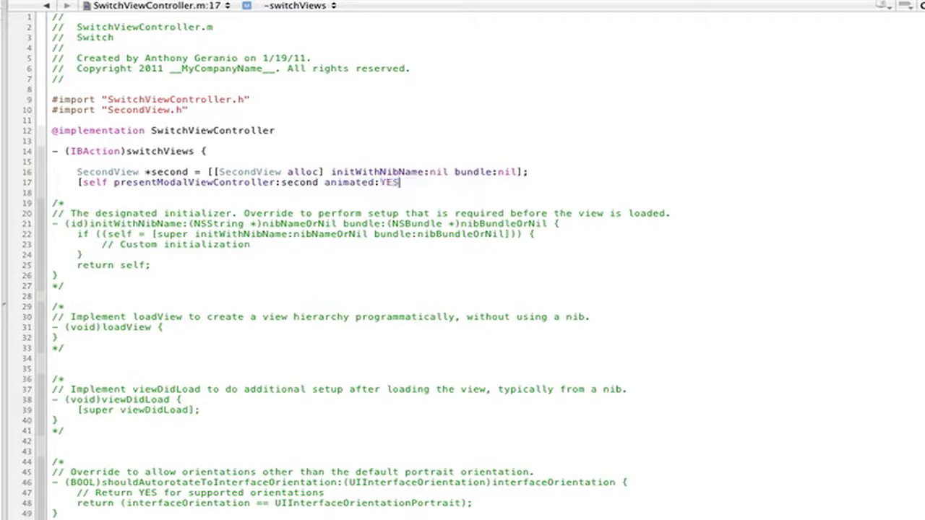
{"action": "key", "text": "Return"}
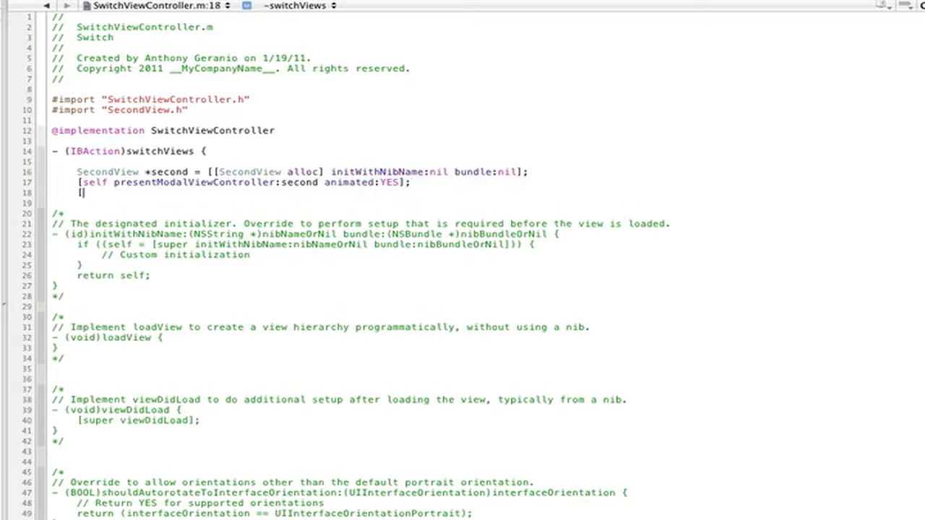
{"action": "type", "text": "second release];"}
{"action": "left_click", "coordinate": [487, 203]}
{"action": "type", "text": "}"}
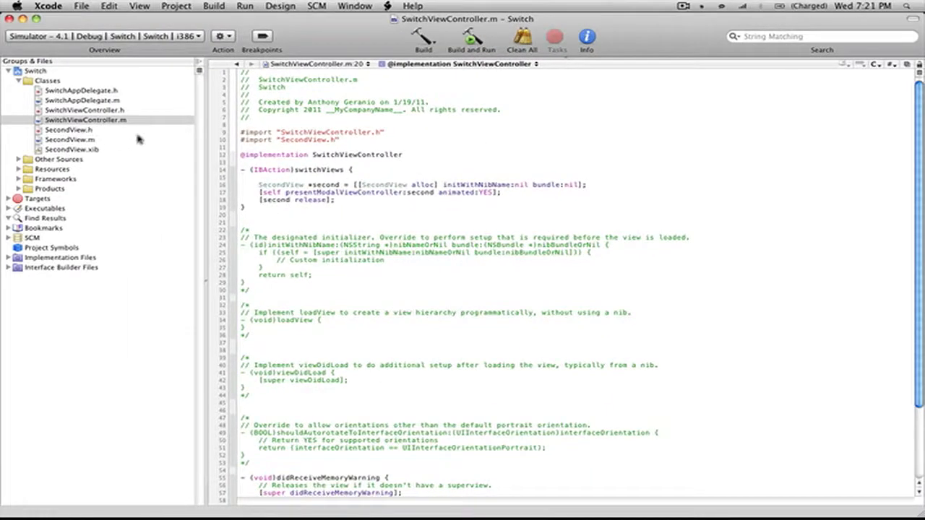
Expand the Resources group and open SwitchViewController.xib in Interface Builder.
{"action": "left_click", "coordinate": [17, 168]}
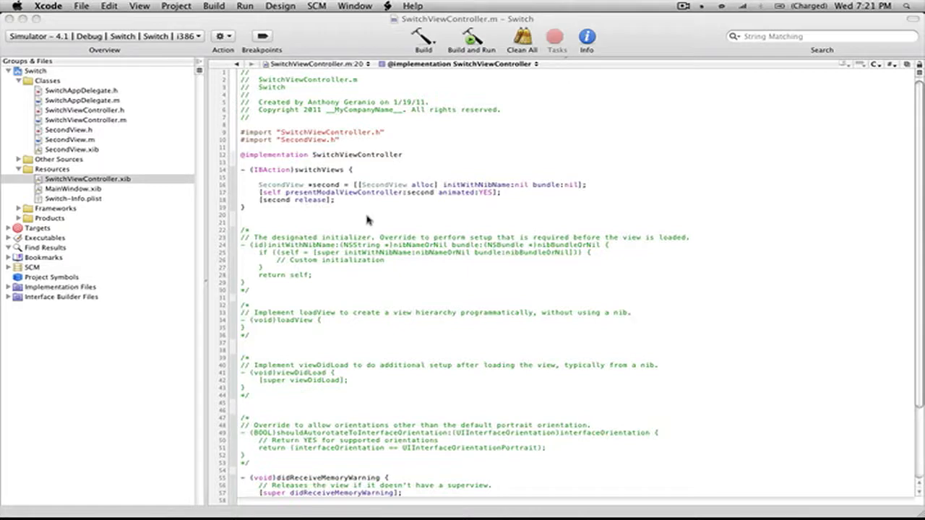
{"action": "mouse_move", "coordinate": [396, 222]}
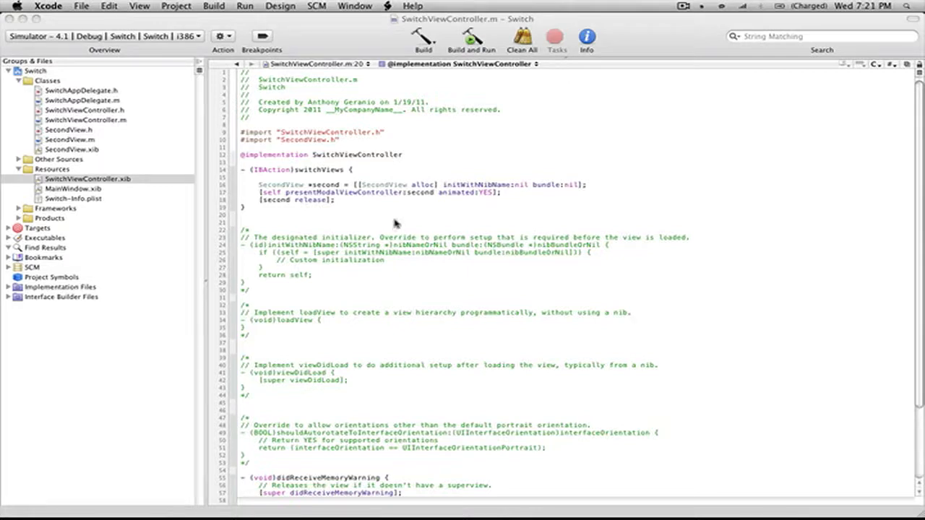
{"action": "mouse_move", "coordinate": [381, 102]}
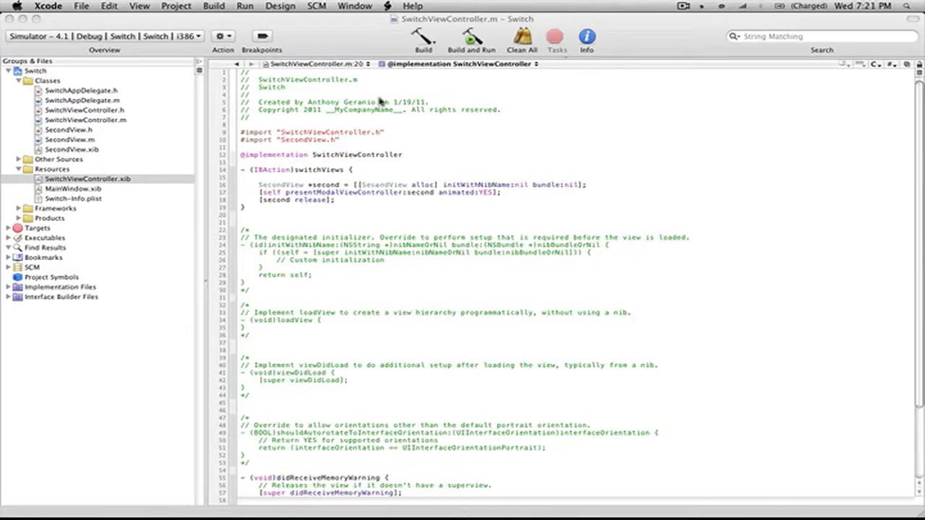
{"action": "mouse_move", "coordinate": [569, 465]}
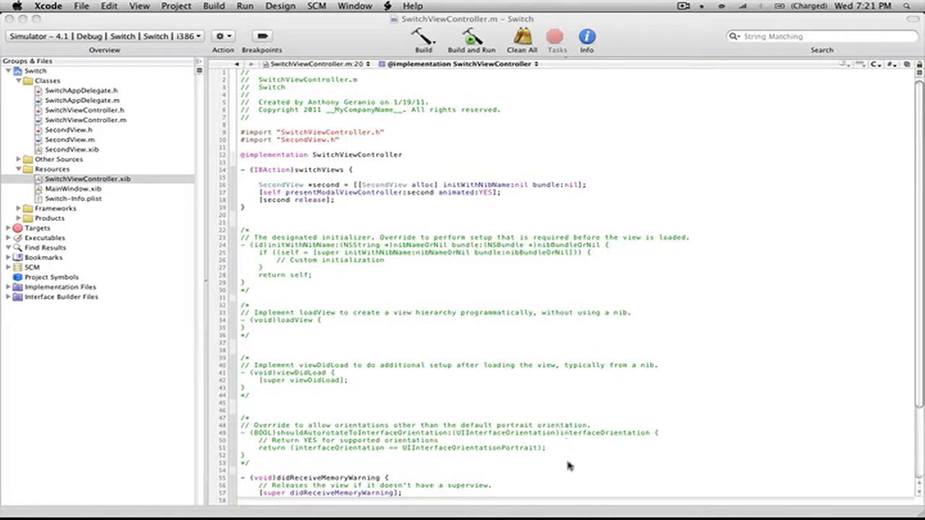
{"action": "mouse_move", "coordinate": [570, 465]}
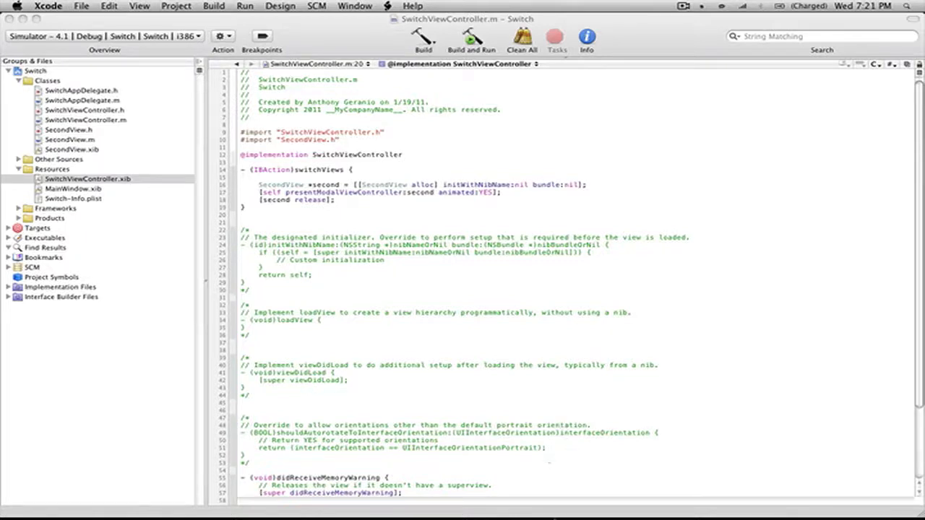
{"action": "left_click", "coordinate": [529, 499]}
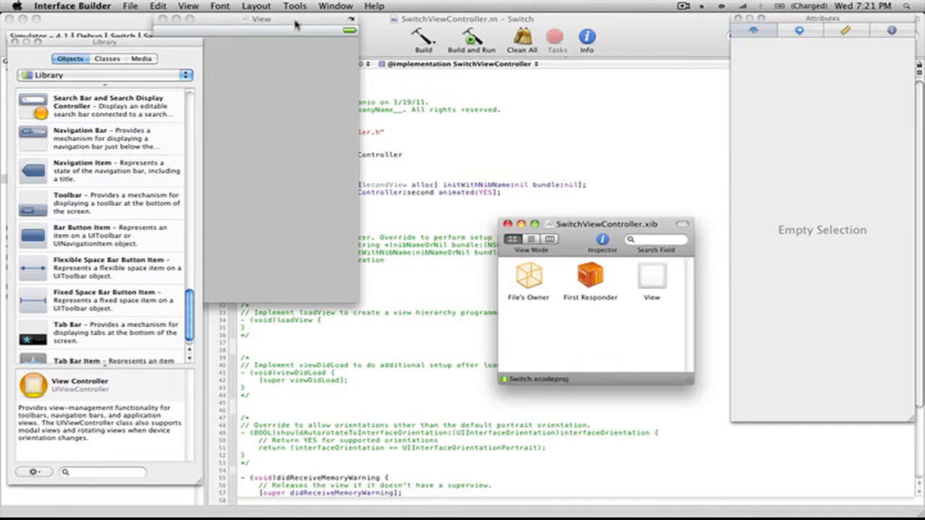
Open the controller's view and drag a plain View object from the Library onto it.
{"action": "left_click", "coordinate": [650, 277]}
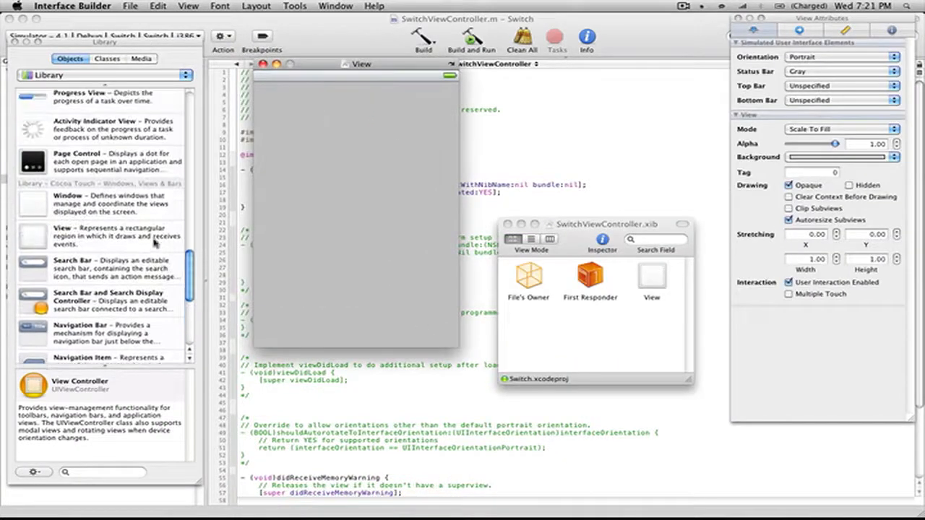
{"action": "left_click_drag", "start_coordinate": [32, 237], "coordinate": [359, 225]}
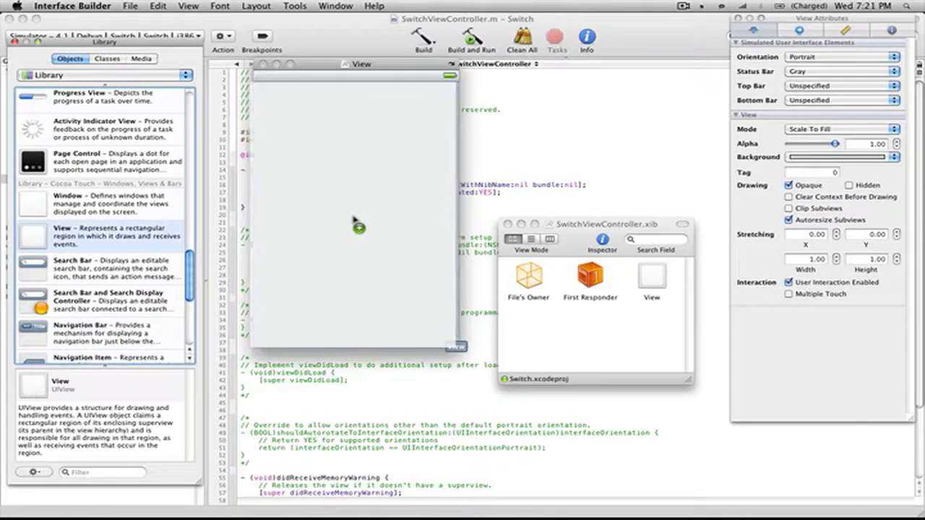
{"action": "left_click", "coordinate": [354, 216]}
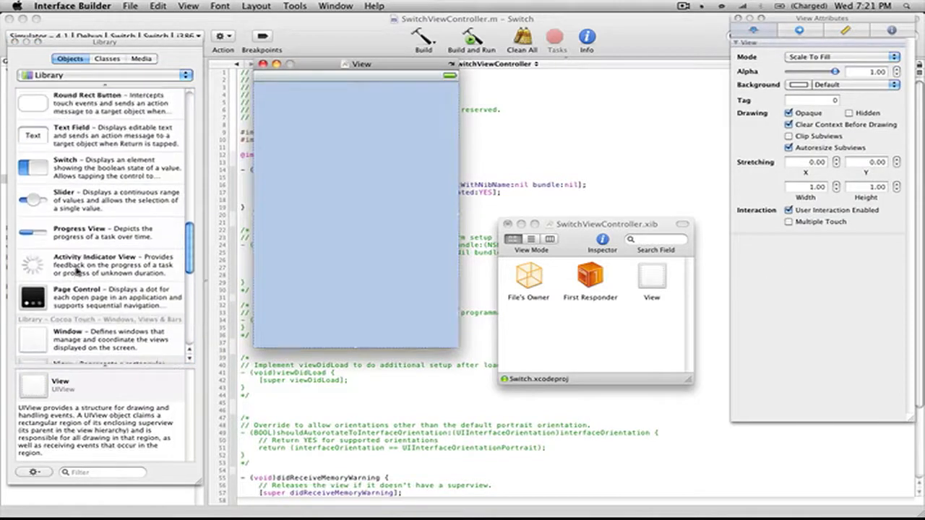
{"action": "left_click_drag", "start_coordinate": [32, 162], "coordinate": [347, 179]}
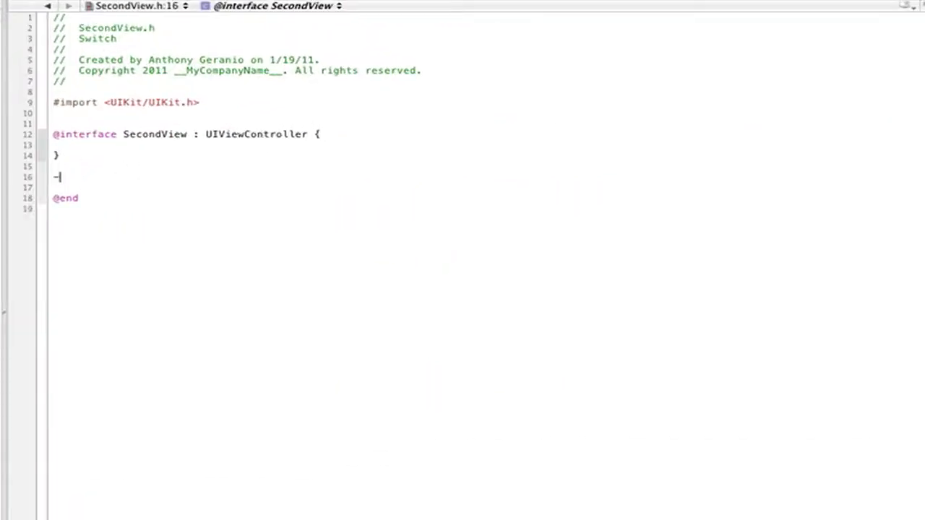
{"action": "type", "text": "(IBAction)goB"}
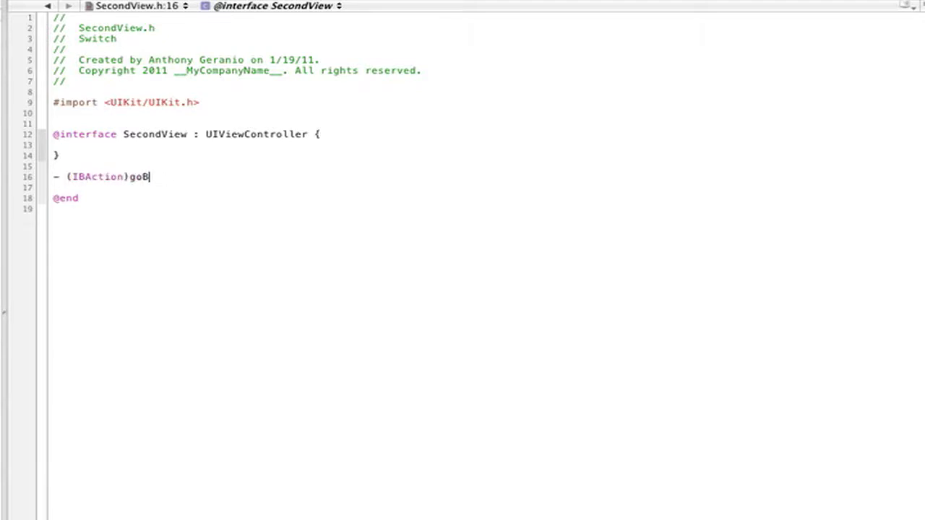
{"action": "type", "text": "ack;"}
{"action": "type", "text": "-"}
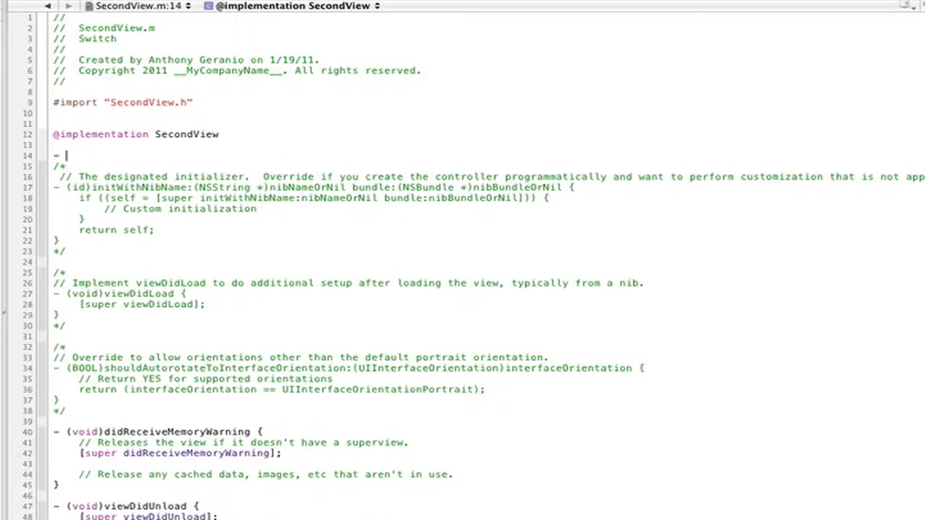
Implement goBack in SecondView.m calling [self dismissModalViewControllerAnimated:YES];.
{"action": "type", "text": "(IBAction)goB"}
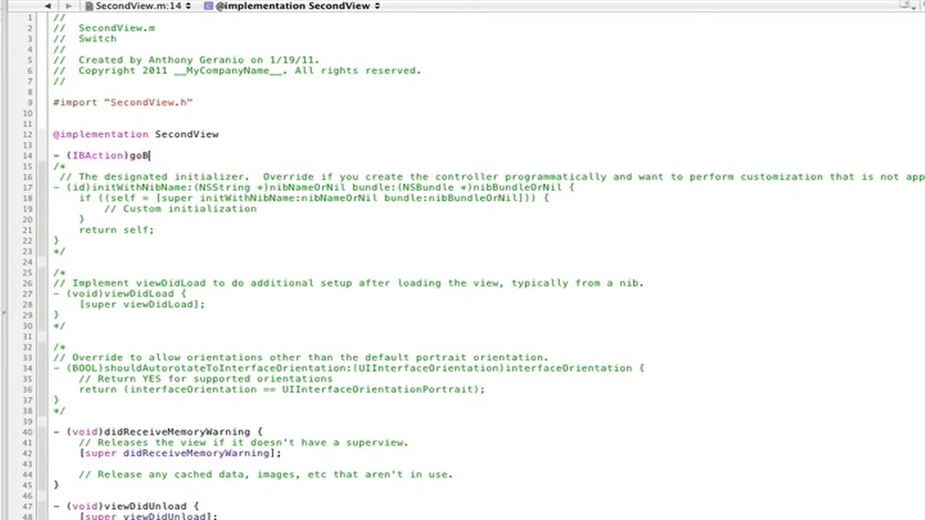
{"action": "type", "text": "ack {"}
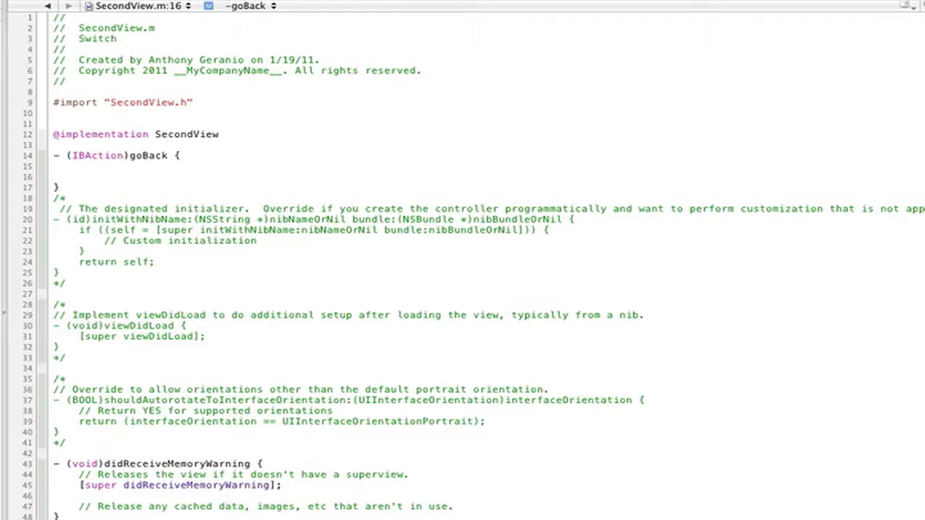
{"action": "type", "text": "[self dispatch_once"}
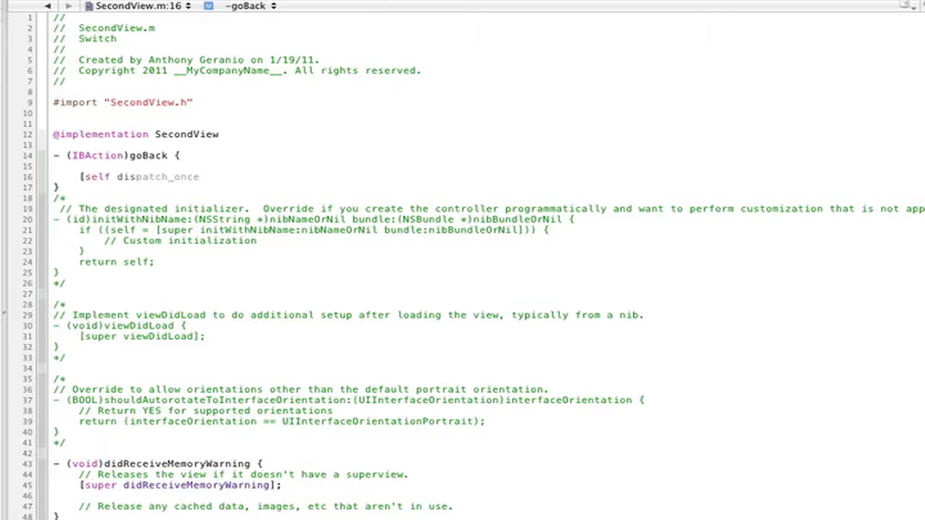
{"action": "type", "text": "dismissModalV"}
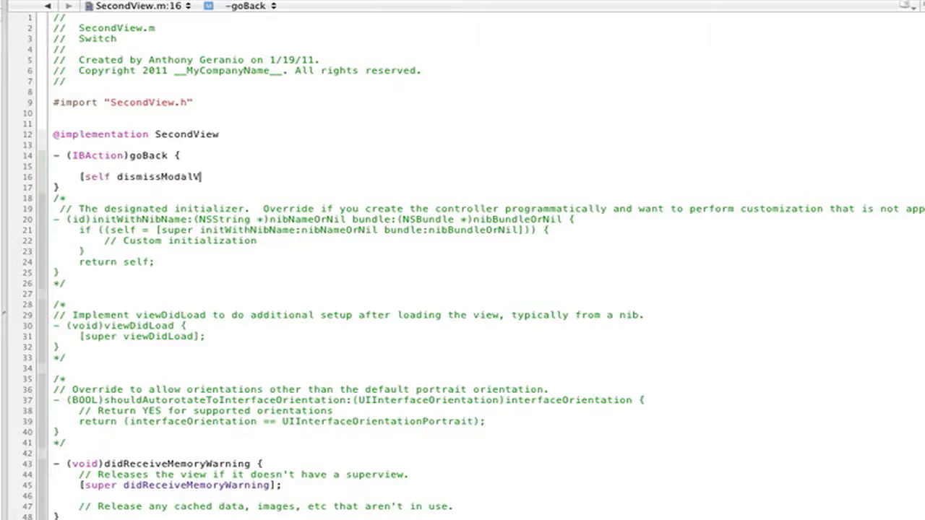
{"action": "type", "text": "iewController:"}
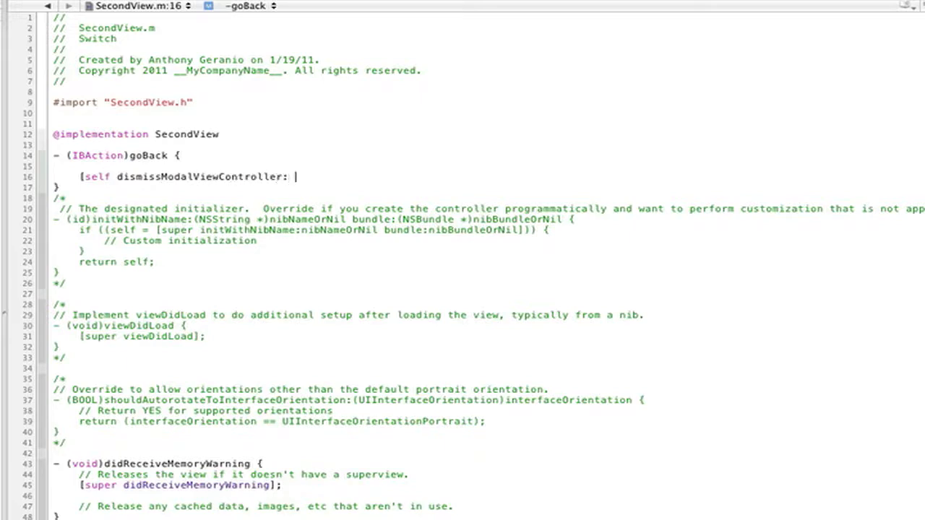
{"action": "key", "text": "Backspace"}
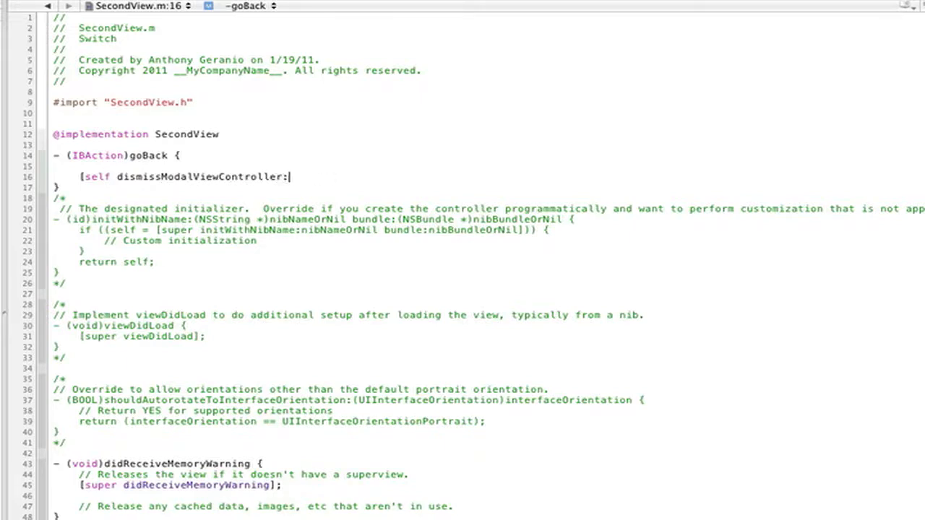
{"action": "type", "text": "animated:YES];"}
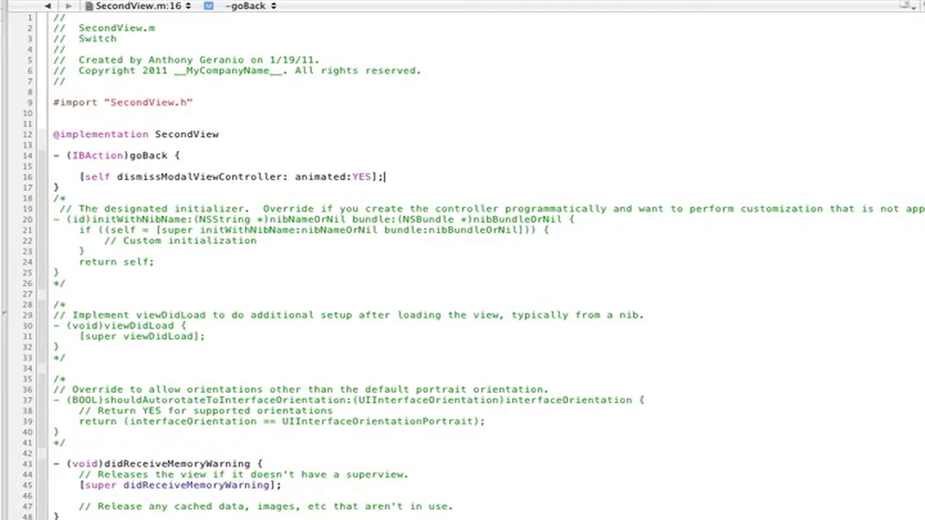
{"action": "type", "text": "A"}
{"action": "key", "text": "Return"}
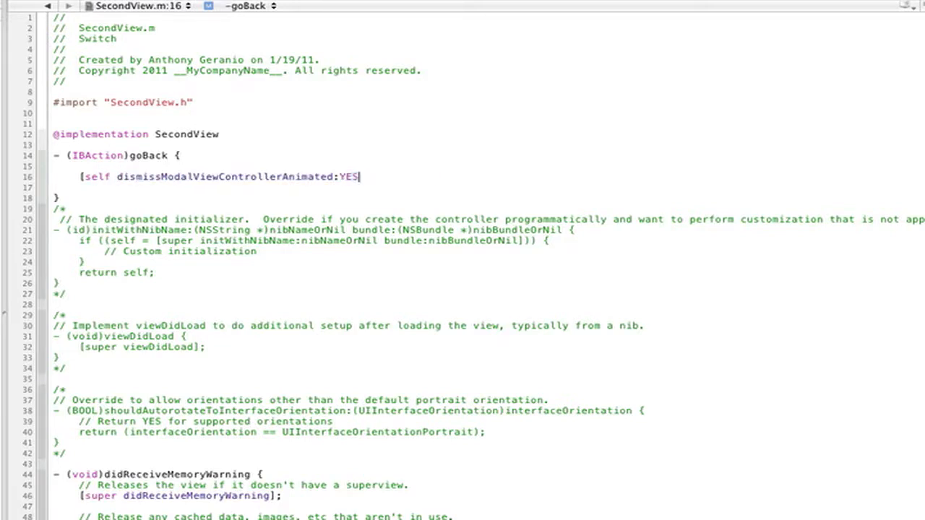
{"action": "type", "text": "];"}
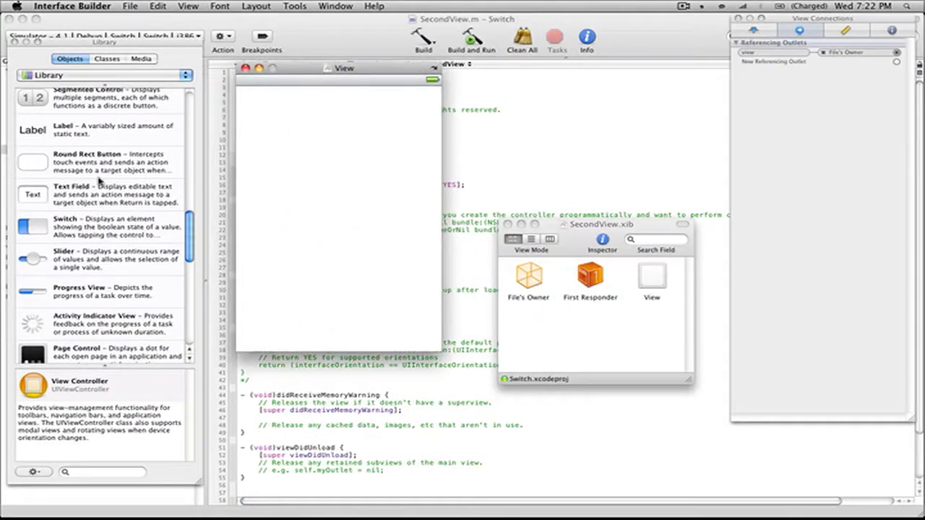
Control-drag the Back button to File's Owner and connect it to goBack.
{"action": "left_click_drag", "start_coordinate": [31, 162], "coordinate": [340, 179]}
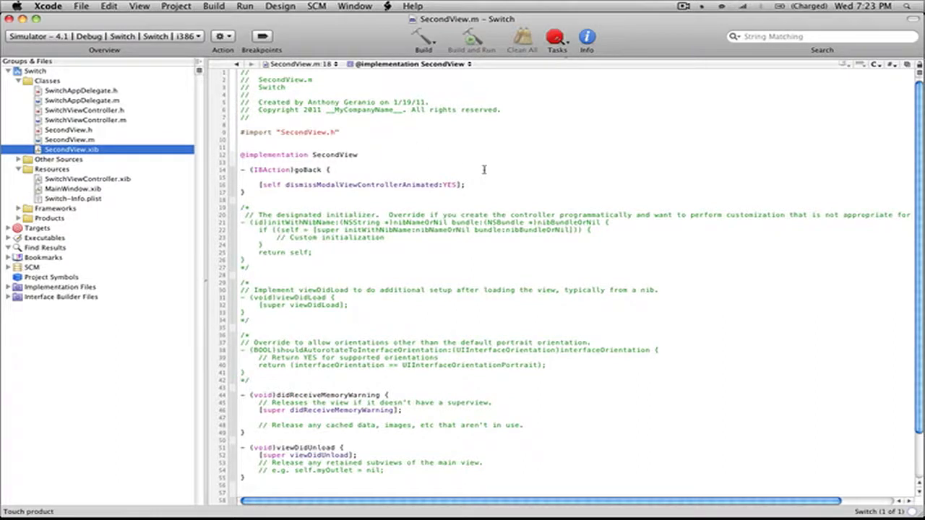
Build and run the app, then tap Switch and Back to toggle between the two views.
{"action": "left_click", "coordinate": [471, 38]}
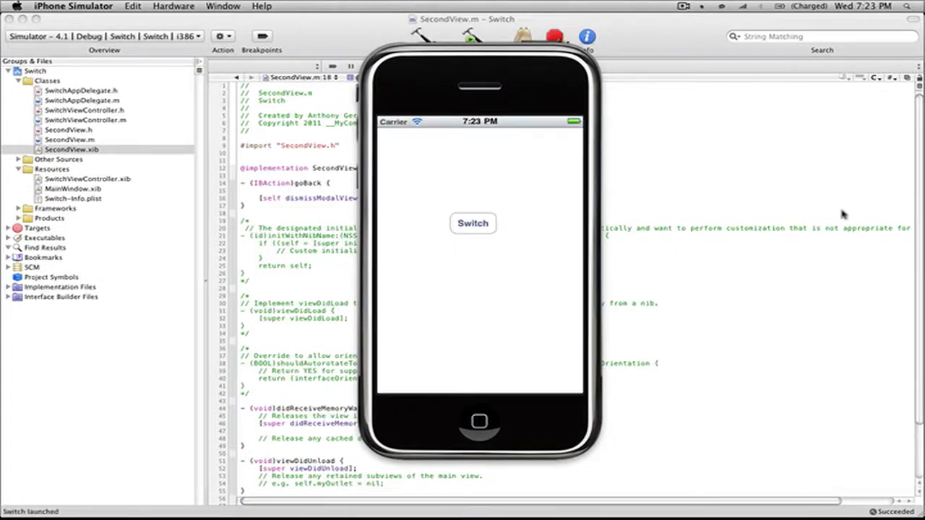
{"action": "mouse_move", "coordinate": [518, 225]}
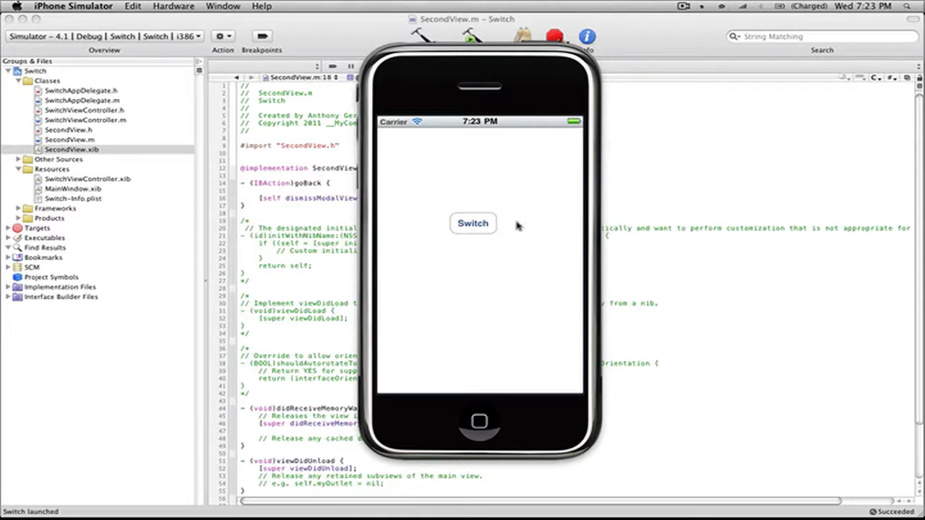
{"action": "left_click", "coordinate": [473, 223]}
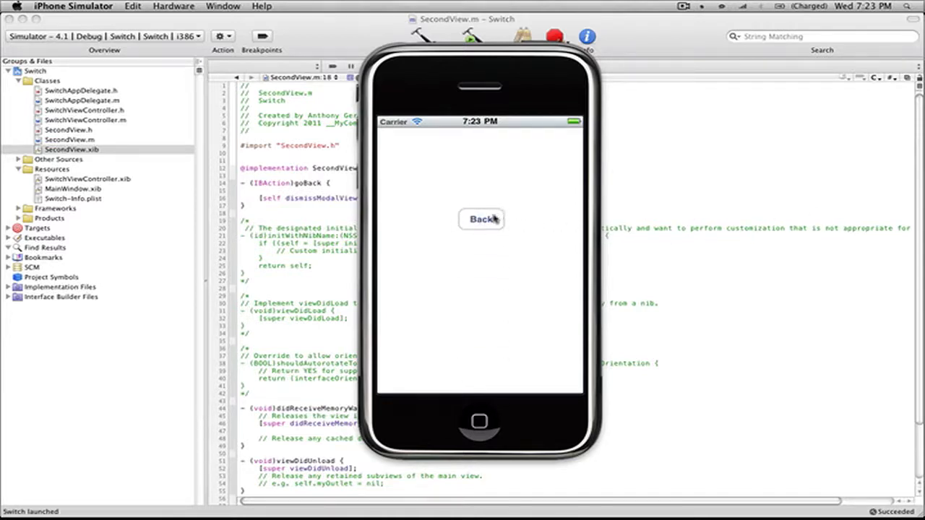
{"action": "left_click", "coordinate": [481, 220]}
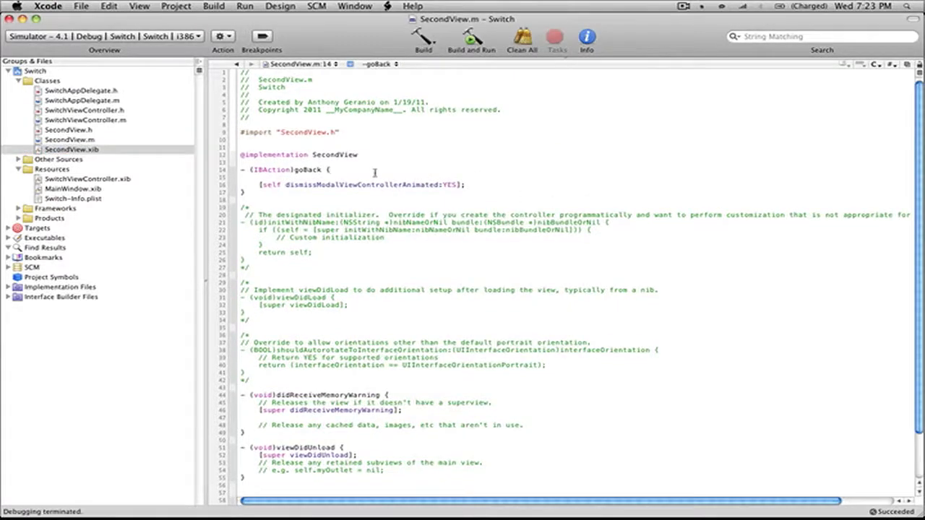
Add NSLog(@"This is our second view"); to viewDidLoad in SecondView.m and clean all targets.
{"action": "left_click", "coordinate": [262, 320]}
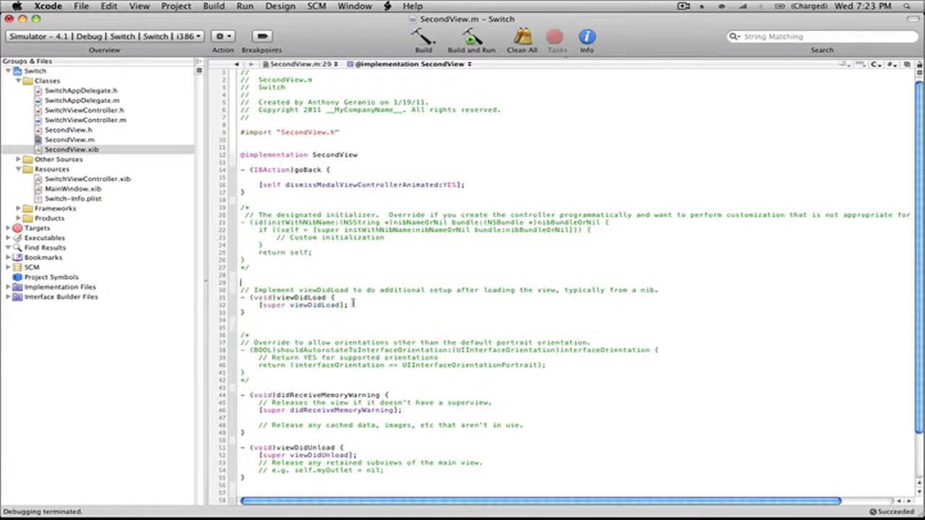
{"action": "type", "text": "n"}
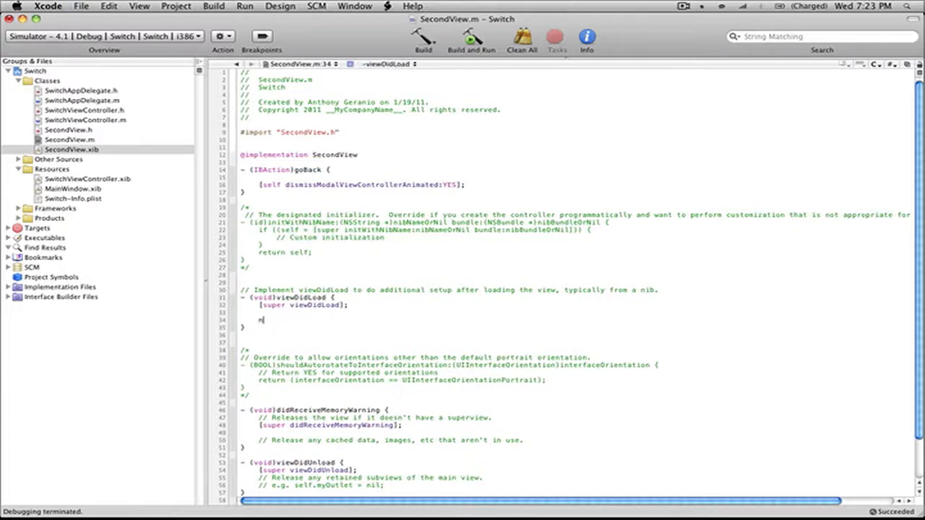
{"action": "type", "text": "SLog(@\""}
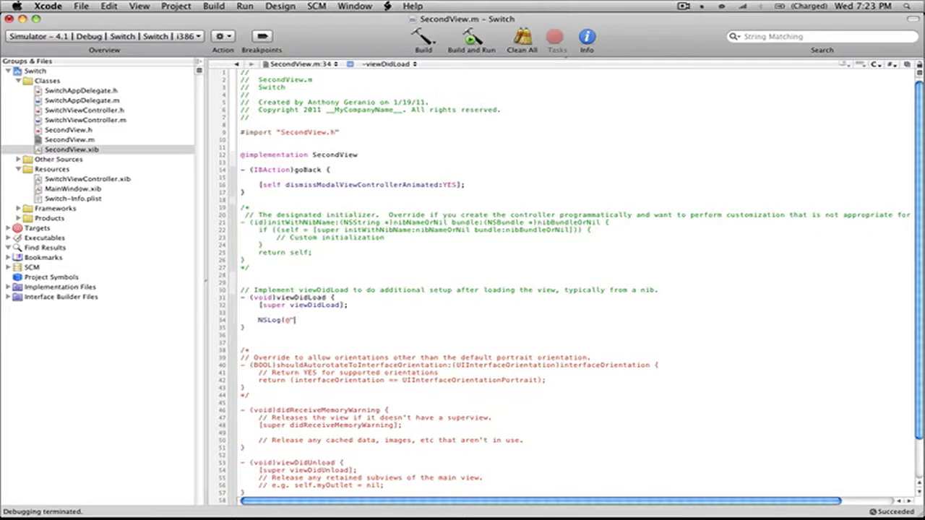
{"action": "type", "text": "This is our seco"}
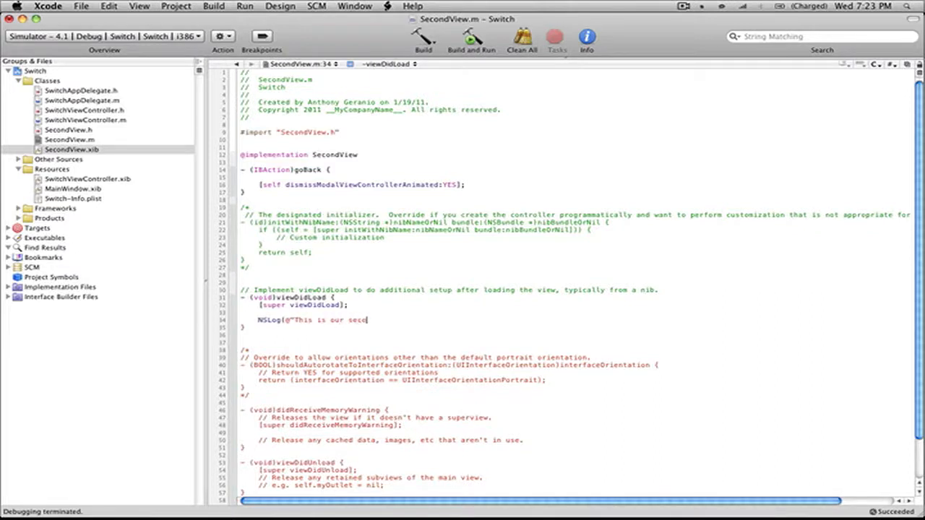
{"action": "type", "text": "ond view\");"}
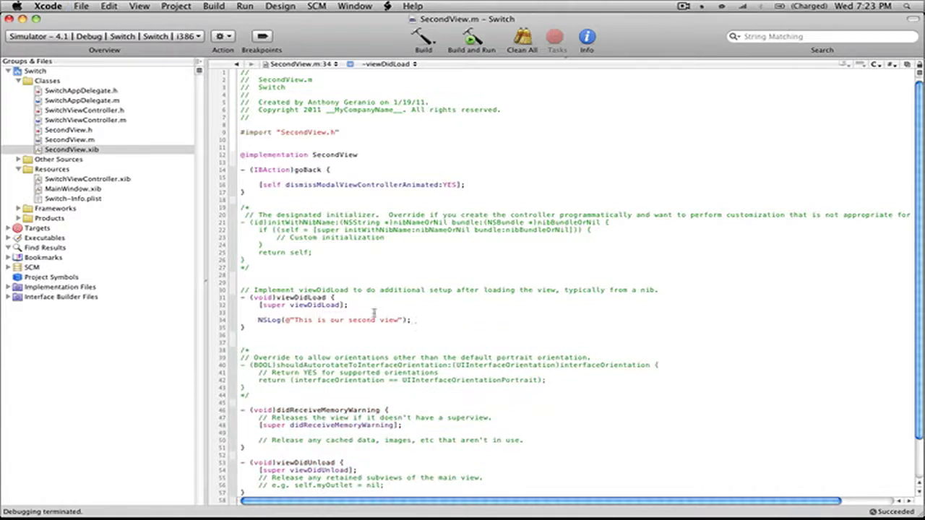
{"action": "mouse_move", "coordinate": [416, 321]}
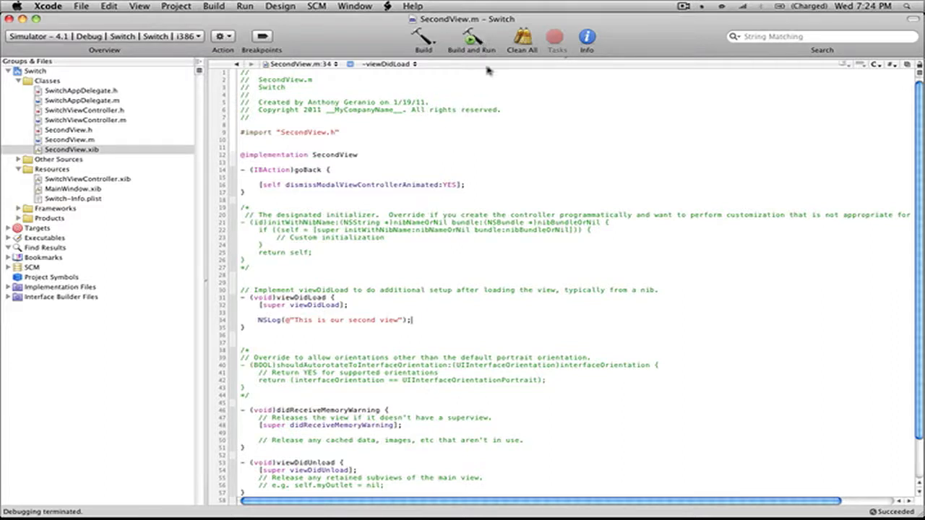
{"action": "mouse_move", "coordinate": [578, 89]}
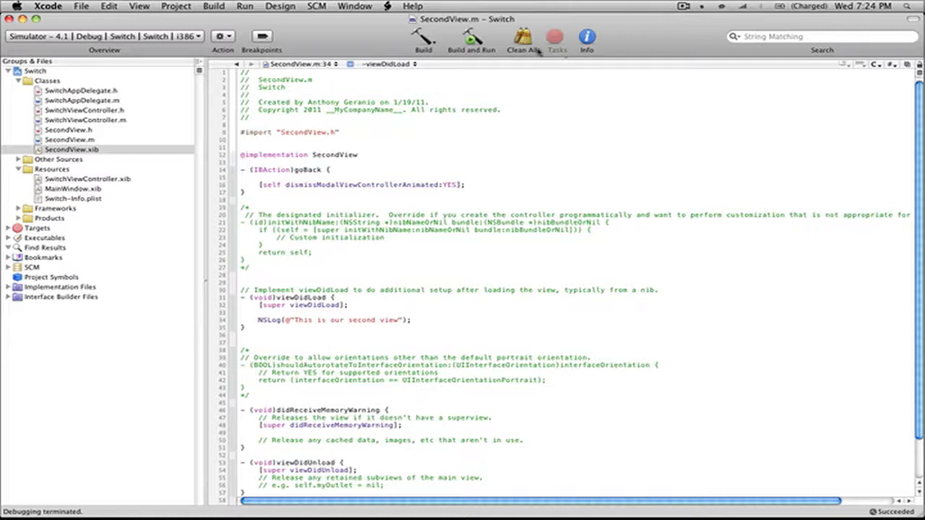
{"action": "mouse_move", "coordinate": [523, 40]}
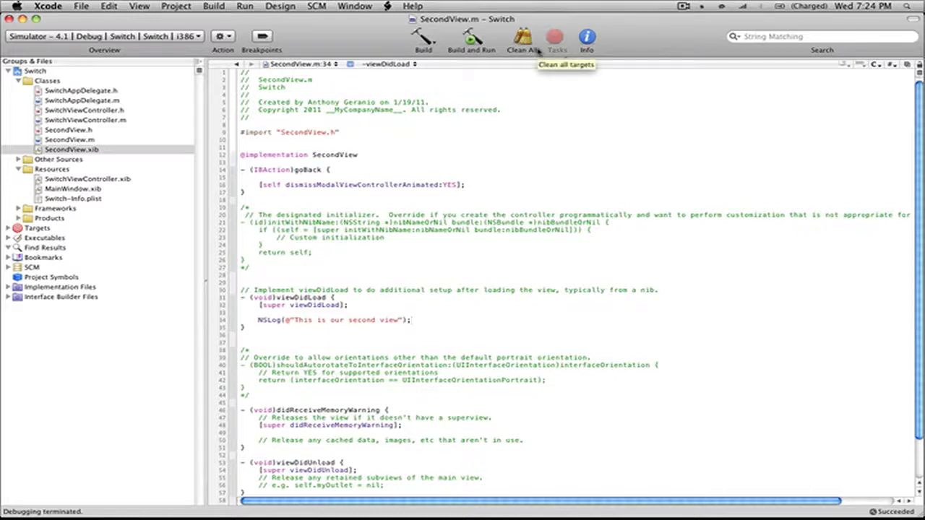
{"action": "left_click", "coordinate": [471, 40]}
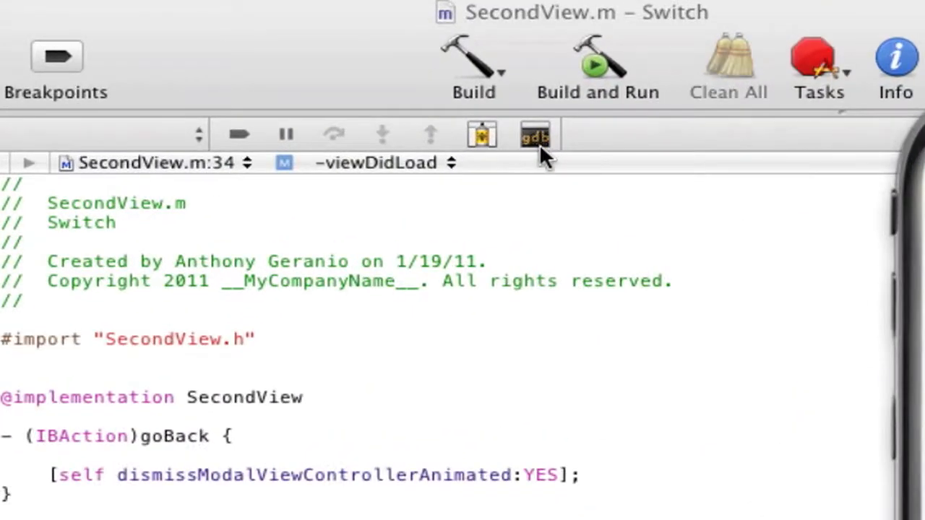
Show the debugger console with the "This is our second view" log and tap Back to the Switch view.
{"action": "left_click", "coordinate": [534, 134]}
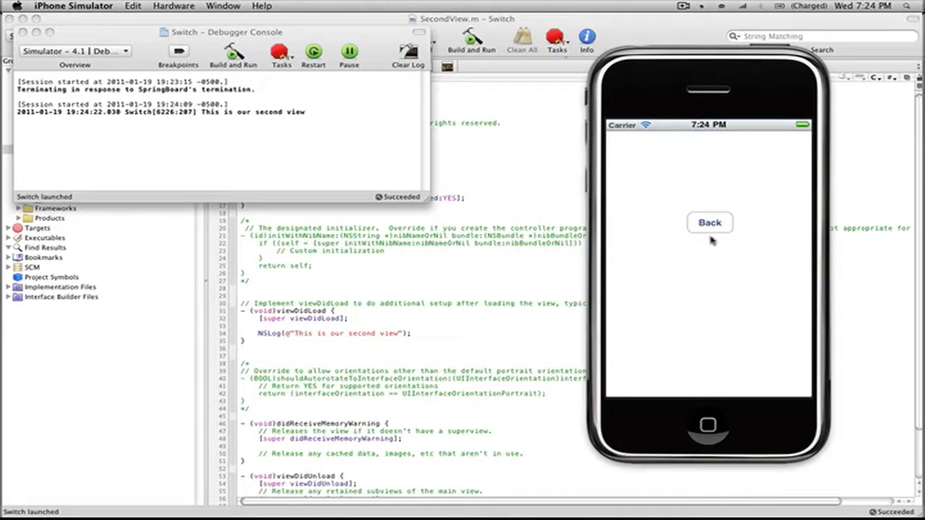
{"action": "left_click", "coordinate": [709, 222]}
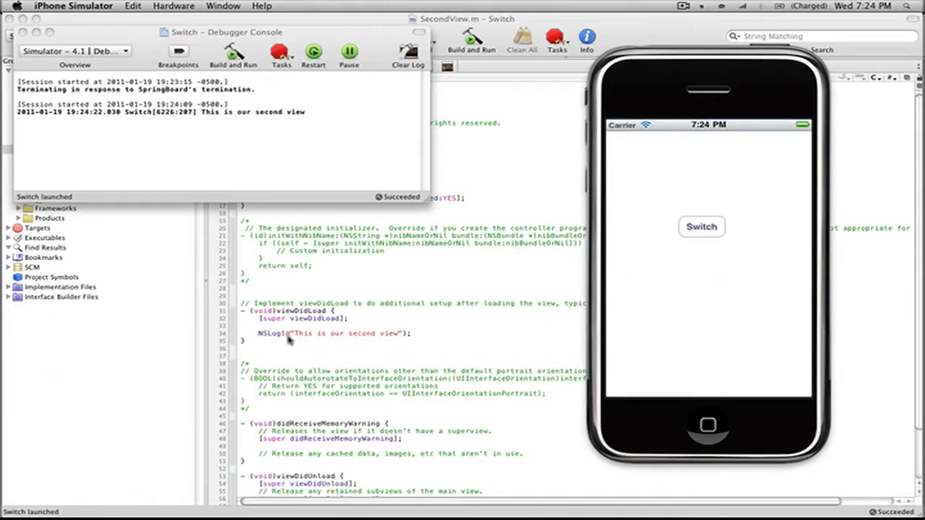
{"action": "mouse_move", "coordinate": [691, 260]}
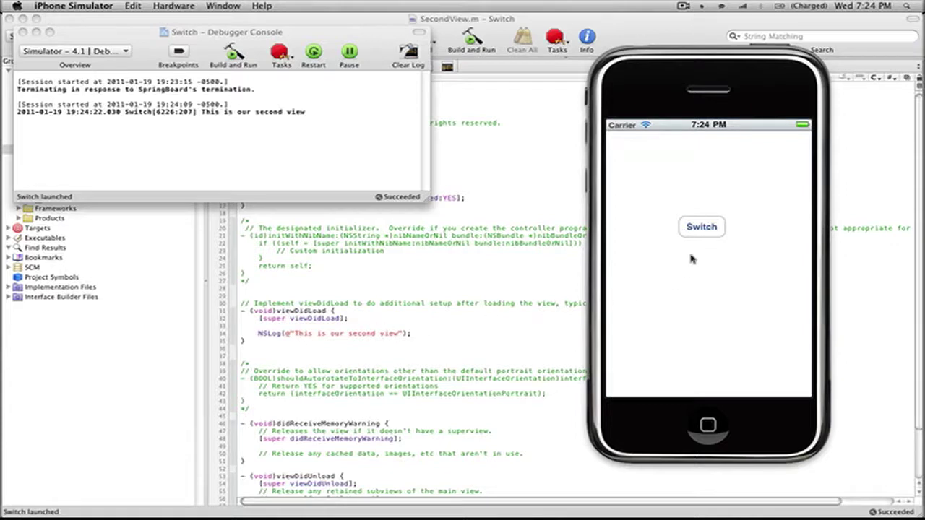
{"action": "left_click", "coordinate": [700, 226]}
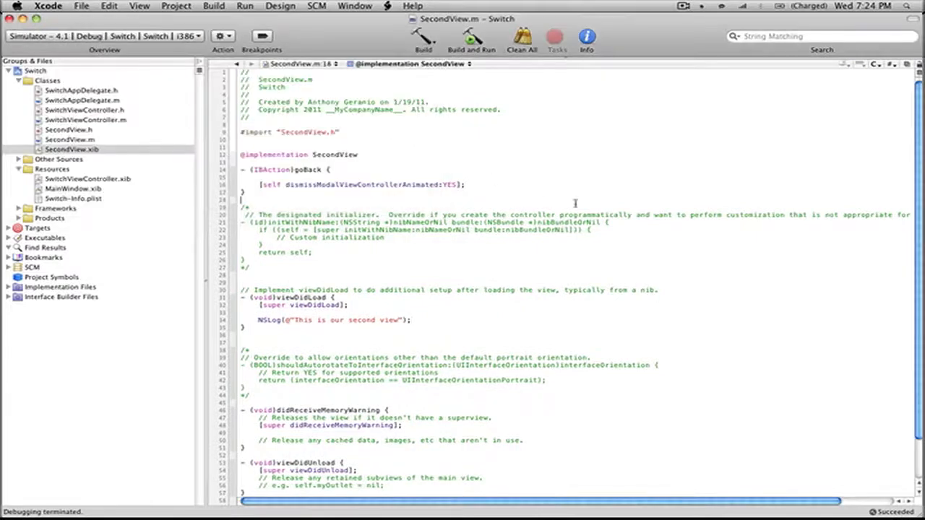
{"action": "mouse_move", "coordinate": [749, 194]}
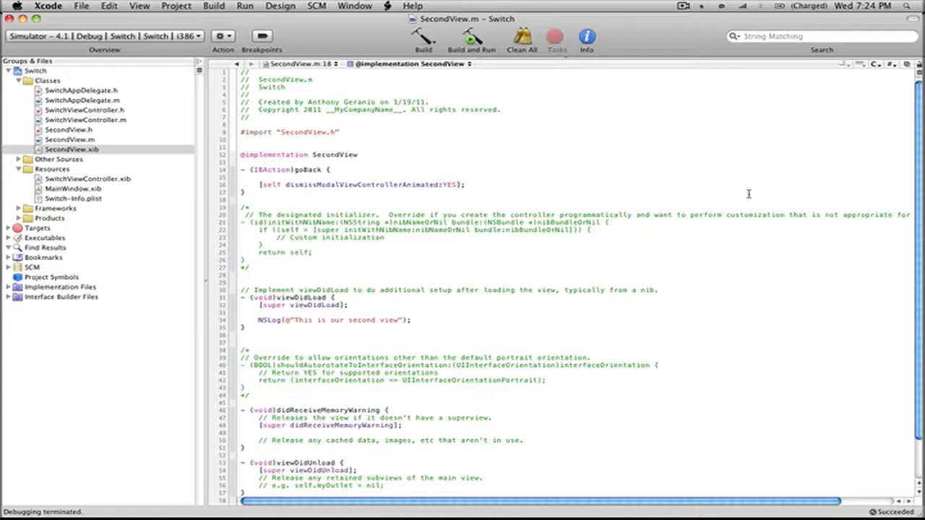
{"action": "mouse_move", "coordinate": [859, 191]}
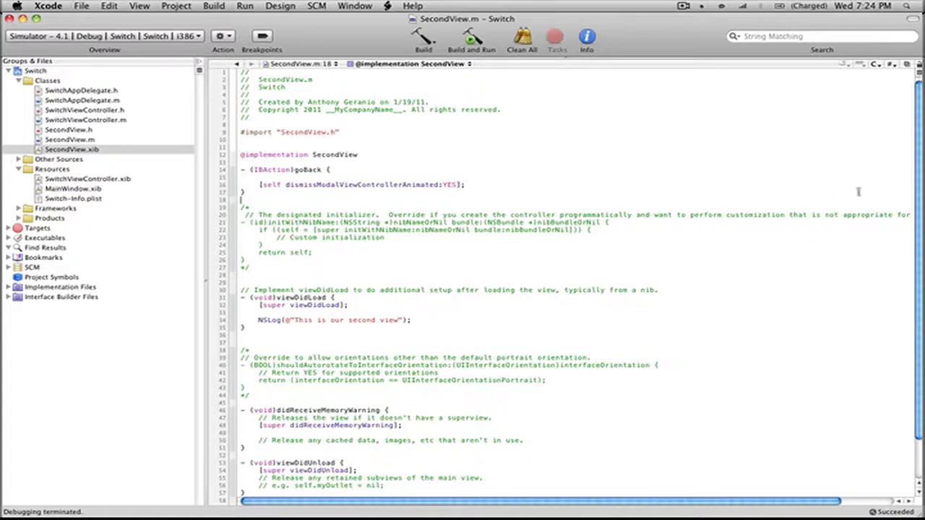